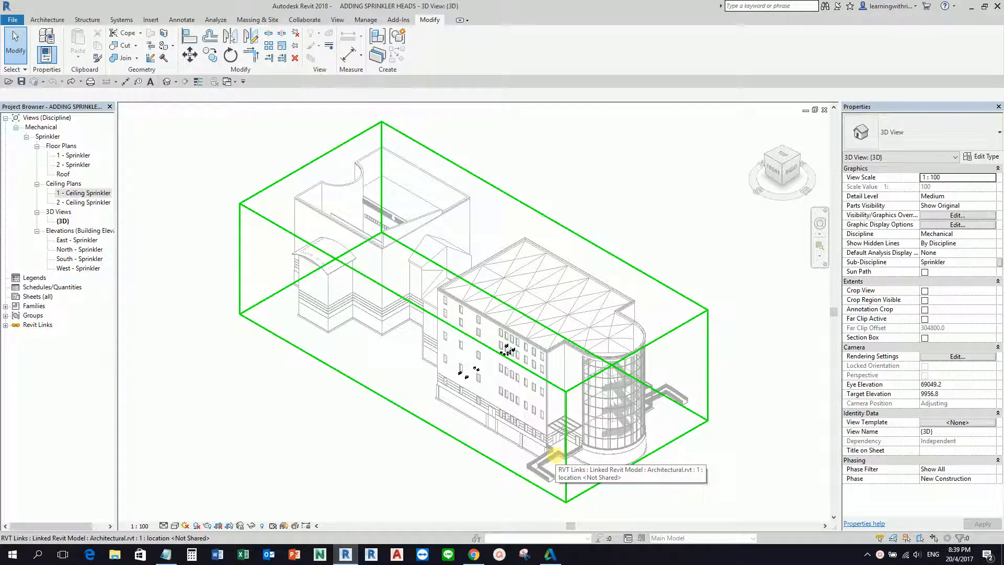
{"action": "mouse_move", "coordinate": [560, 464]}
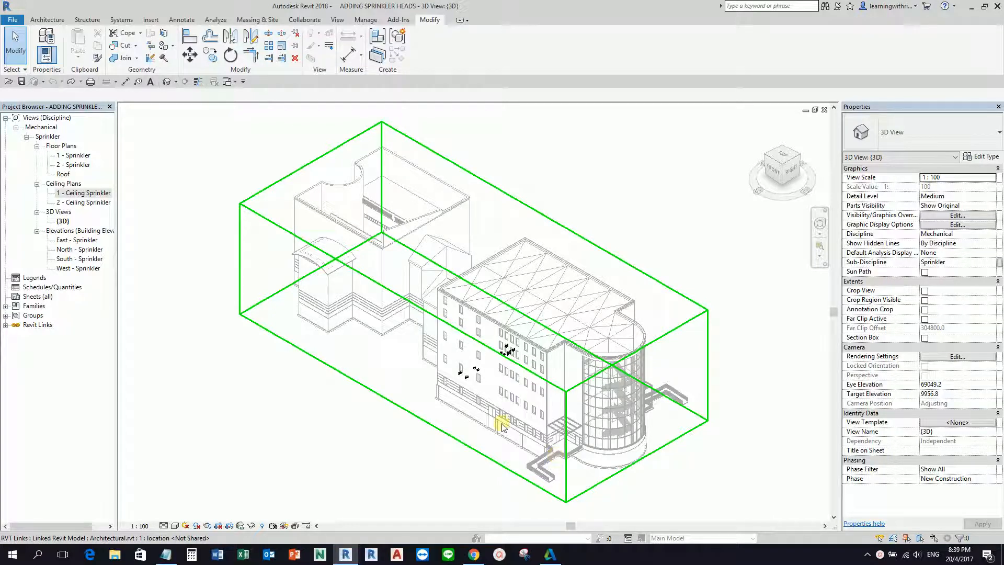
{"action": "mouse_move", "coordinate": [515, 384]}
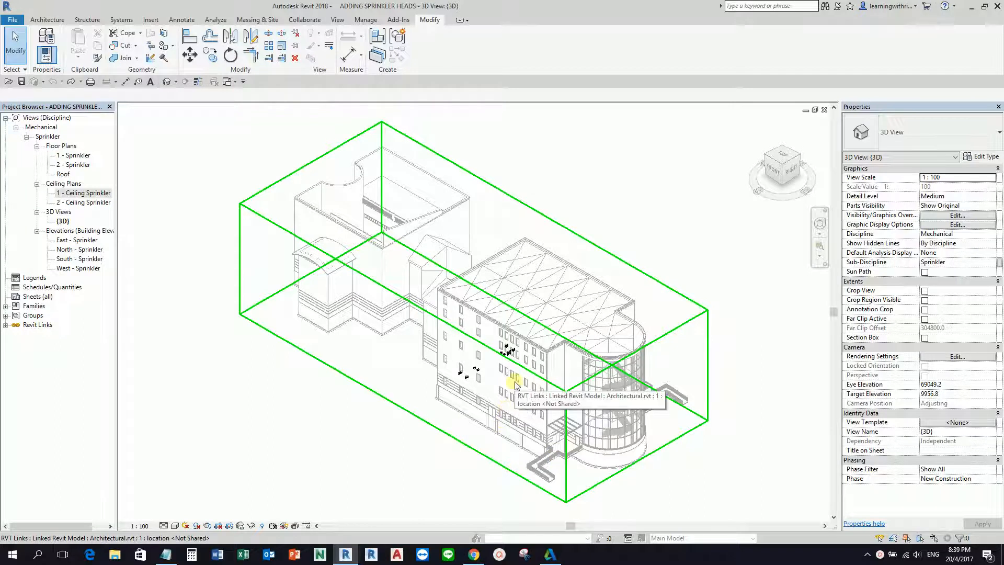
{"action": "mouse_move", "coordinate": [371, 314]}
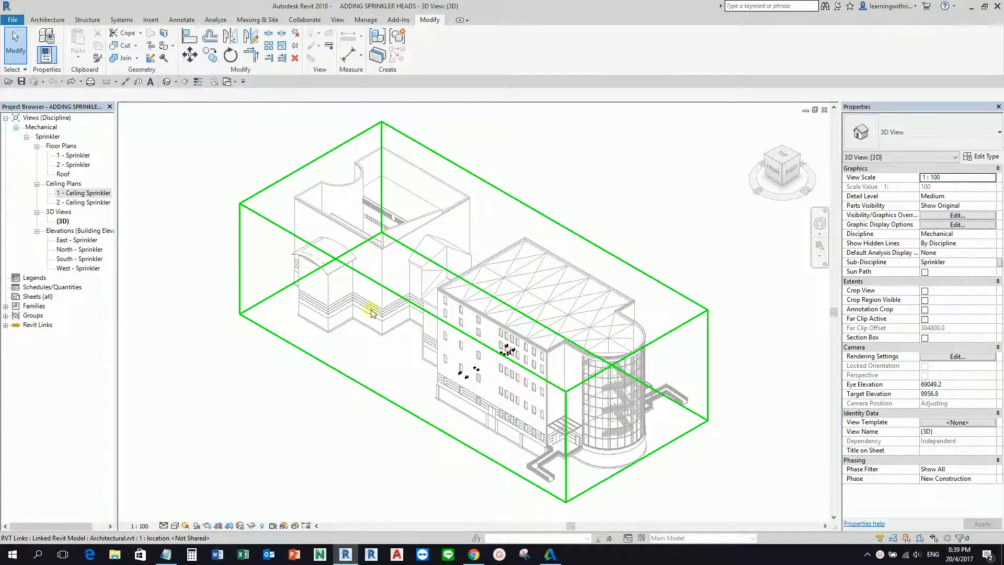
Select the 1 - Ceiling Sprinkler ceiling plan in the Project Browser
{"action": "left_click", "coordinate": [84, 193]}
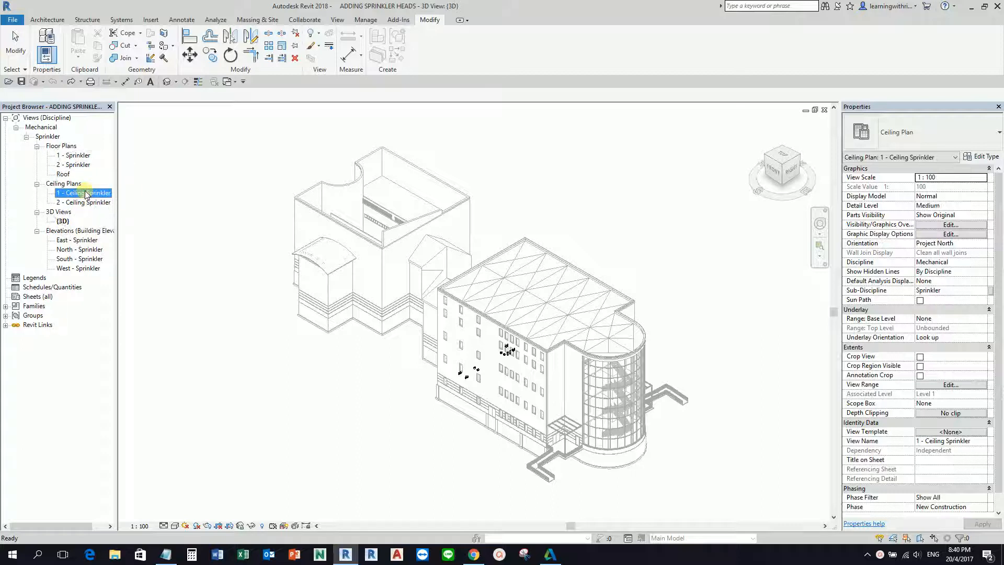
Open the 1 - Ceiling Sprinkler reflected ceiling plan
{"action": "double_click", "coordinate": [82, 193]}
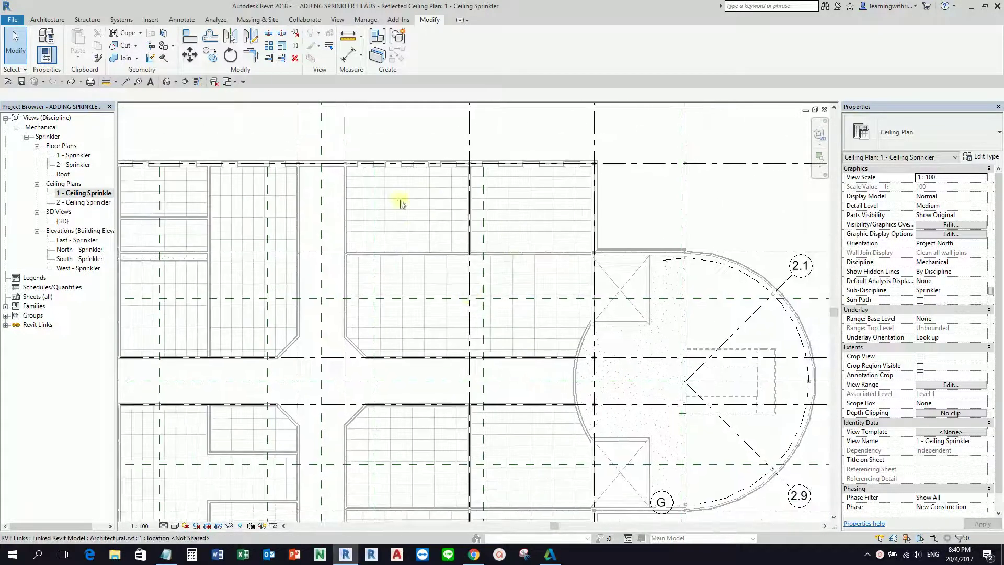
{"action": "mouse_move", "coordinate": [470, 269]}
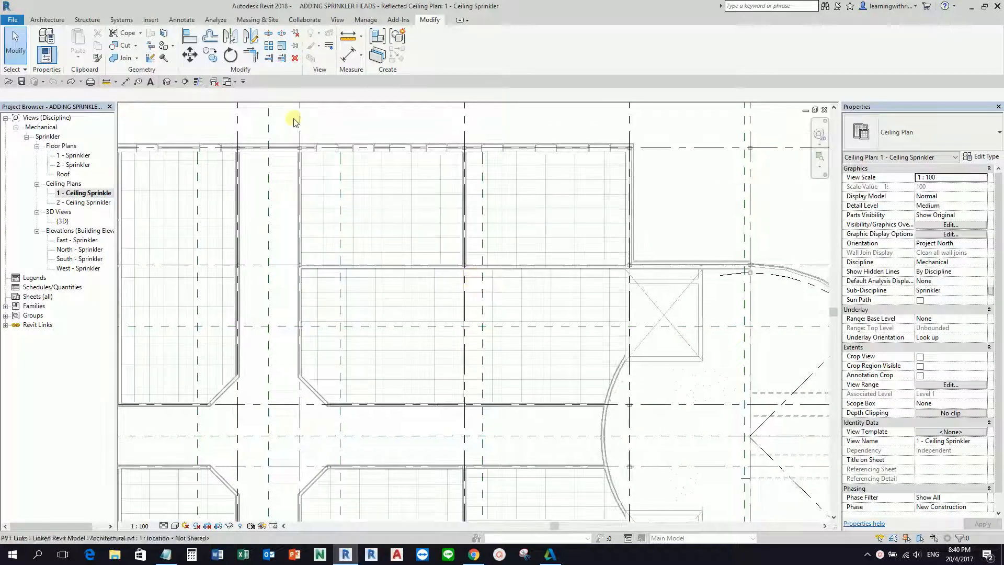
Switch the ribbon to the Systems tools
{"action": "left_click", "coordinate": [121, 19]}
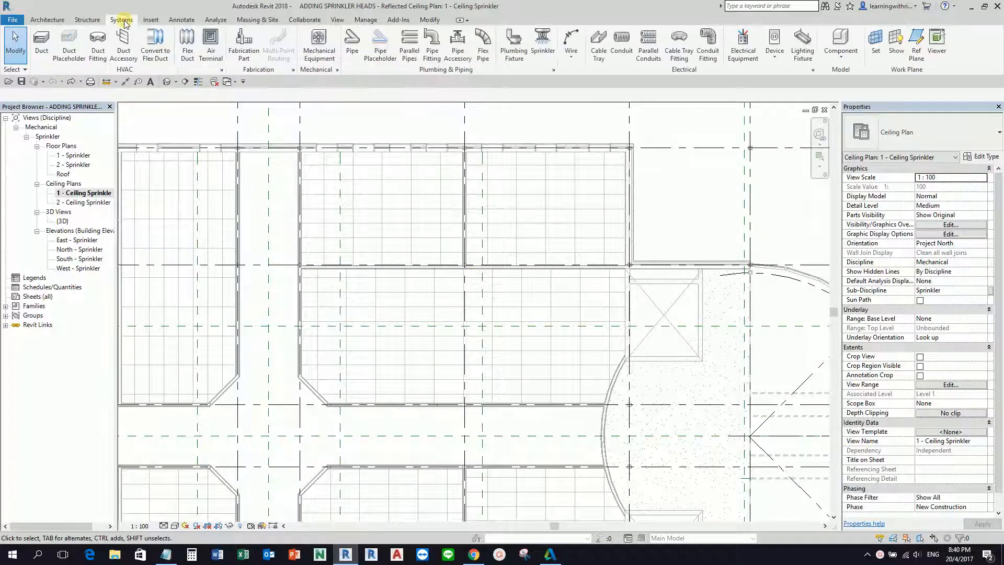
{"action": "mouse_move", "coordinate": [453, 85]}
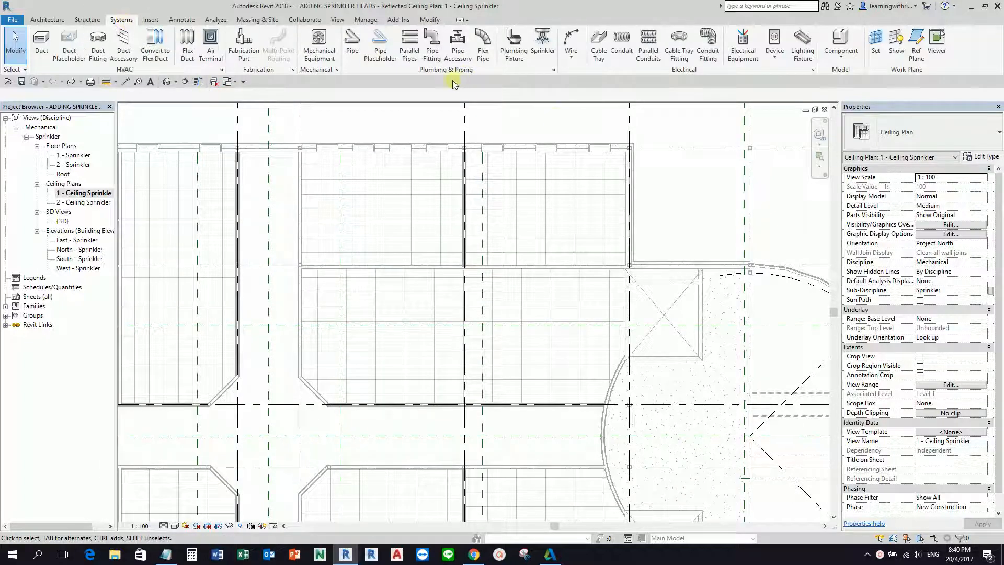
{"action": "mouse_move", "coordinate": [541, 39]}
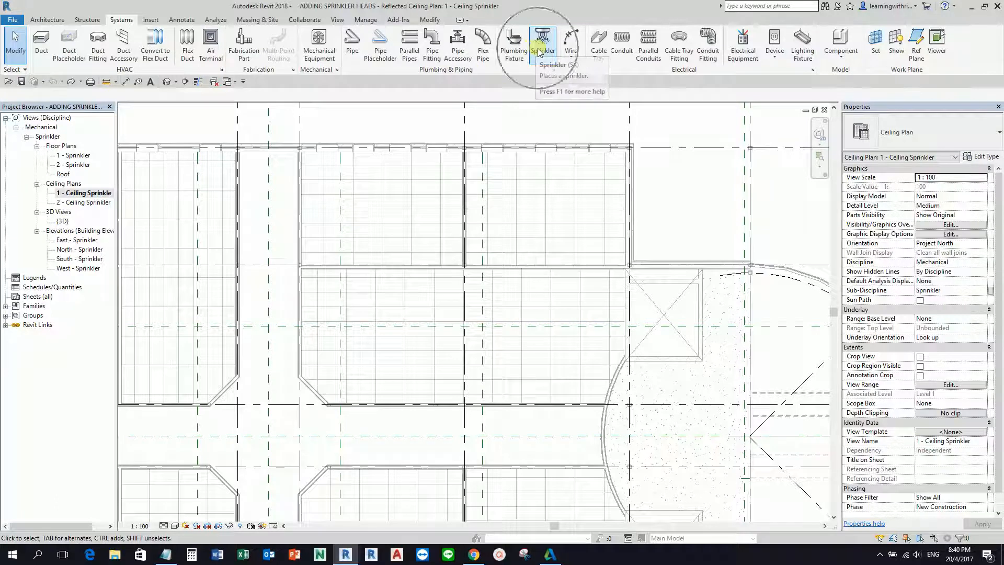
{"action": "mouse_move", "coordinate": [543, 42]}
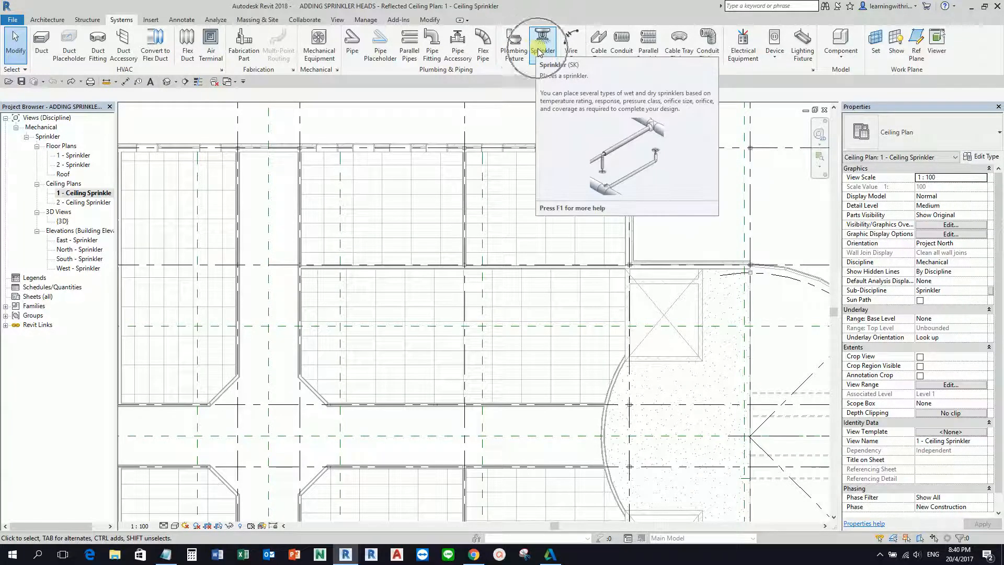
{"action": "mouse_move", "coordinate": [542, 46]}
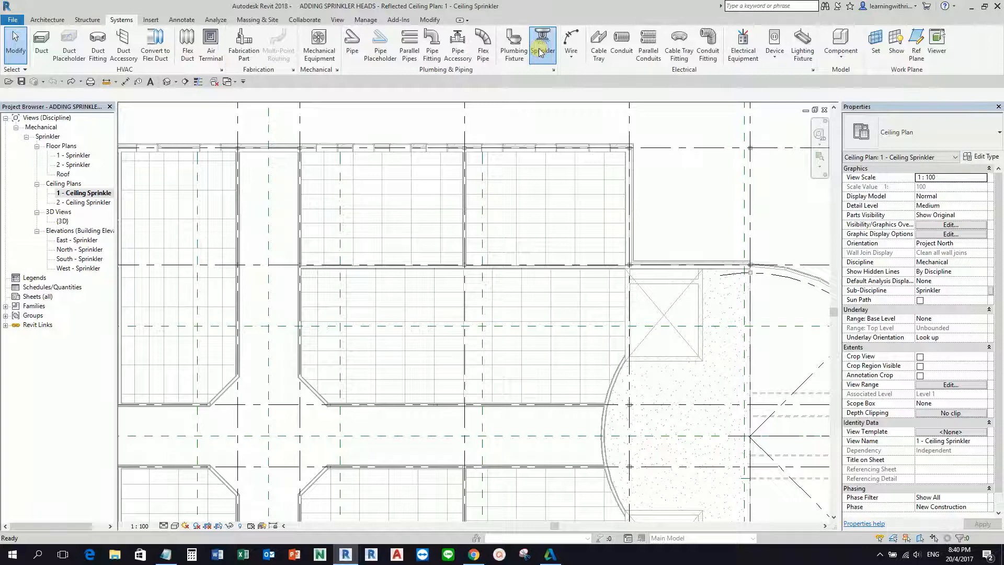
Start the Sprinkler tool with the M_Sprinkler - Pendent - Hosted 15 mm Pendent type
{"action": "left_click", "coordinate": [542, 43]}
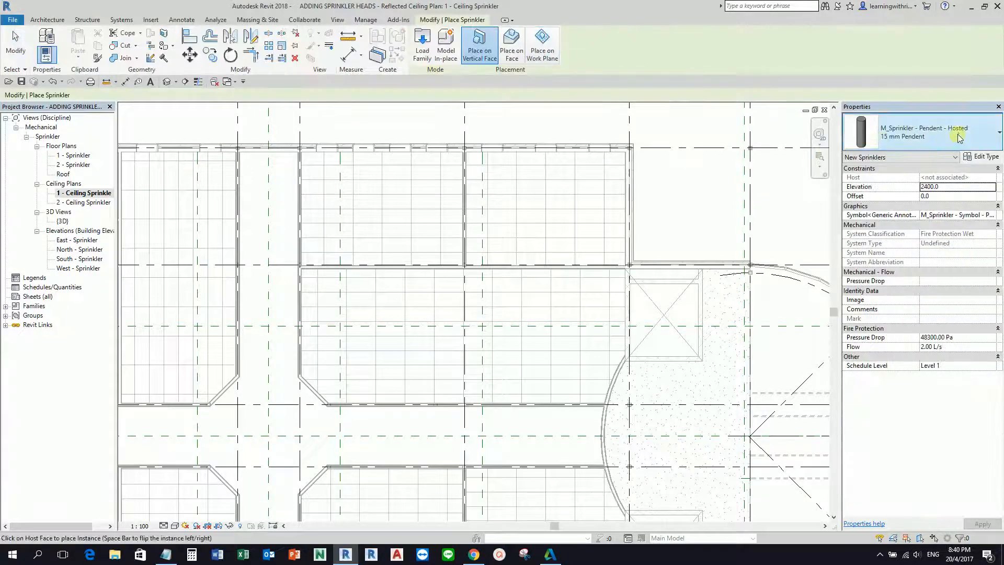
{"action": "mouse_move", "coordinate": [958, 131]}
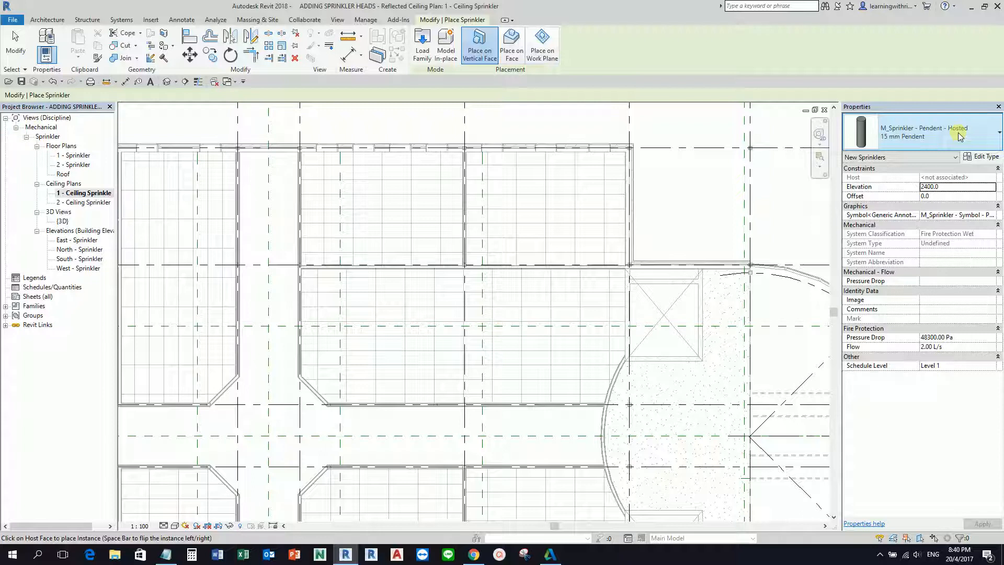
{"action": "mouse_move", "coordinate": [923, 132]}
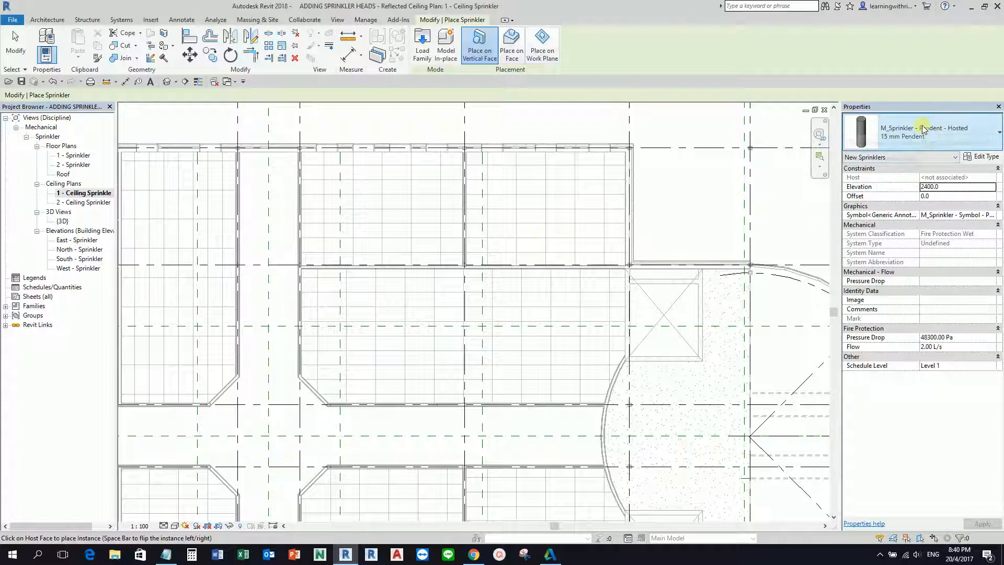
{"action": "mouse_move", "coordinate": [942, 131]}
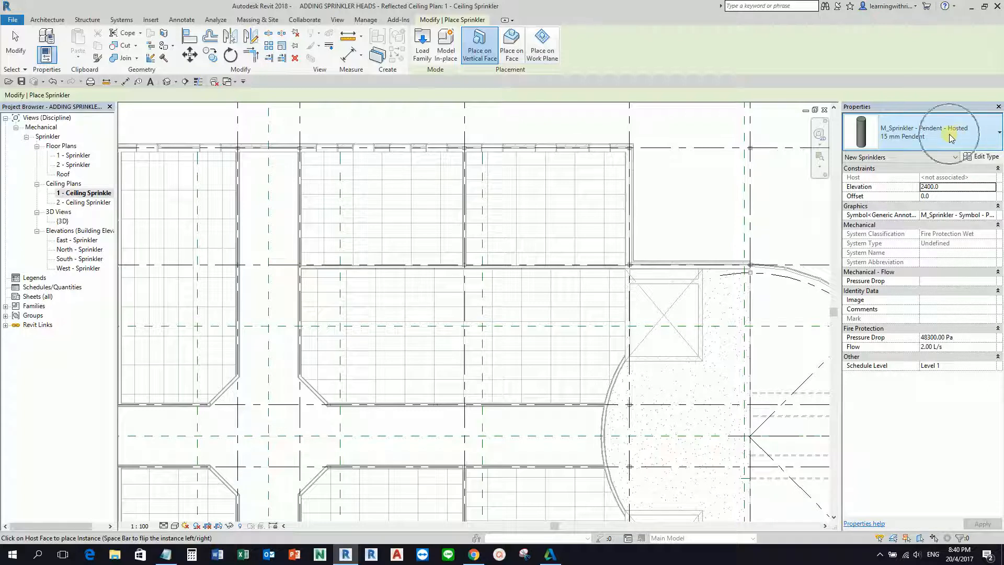
{"action": "mouse_move", "coordinate": [531, 114]}
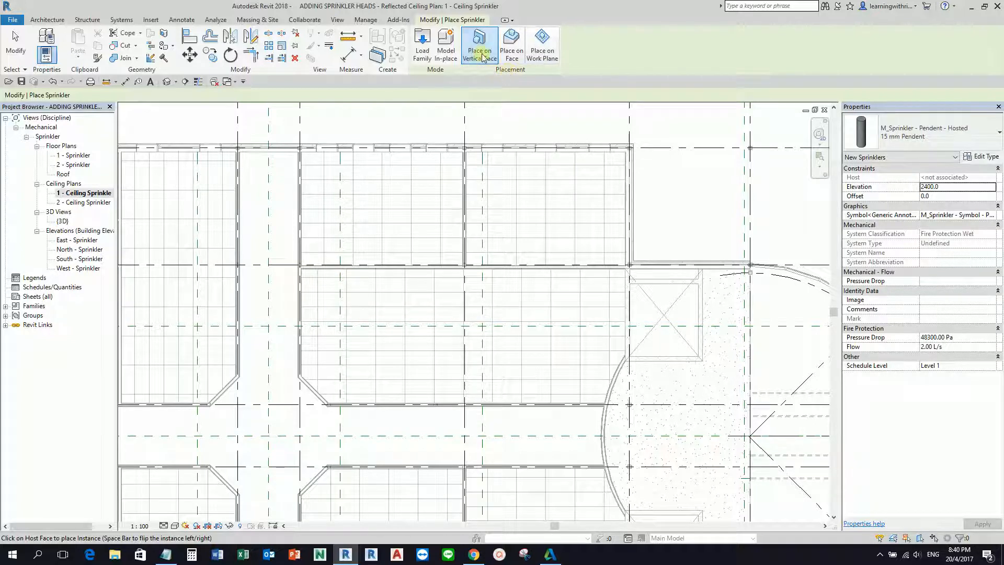
{"action": "mouse_move", "coordinate": [477, 45]}
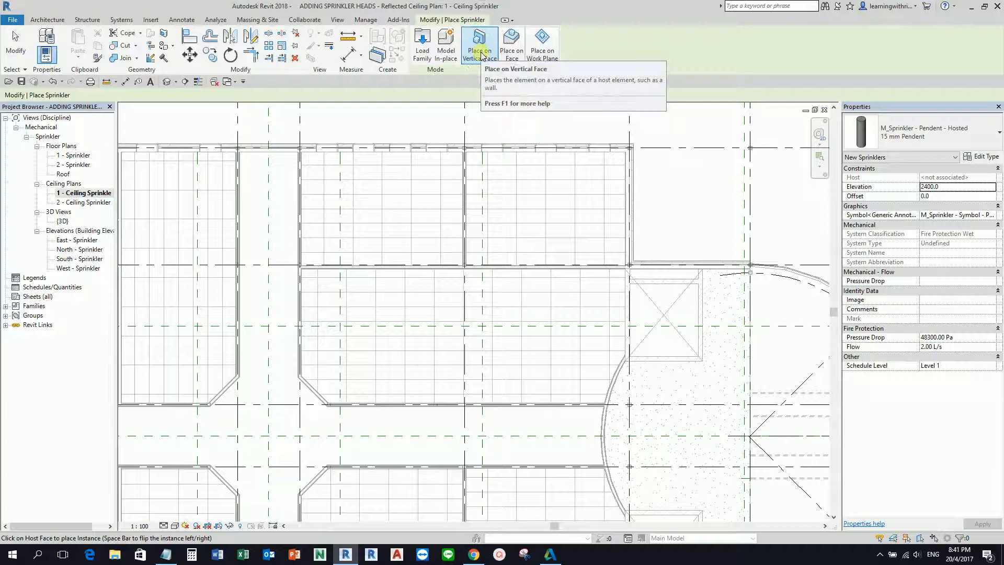
{"action": "mouse_move", "coordinate": [479, 45]}
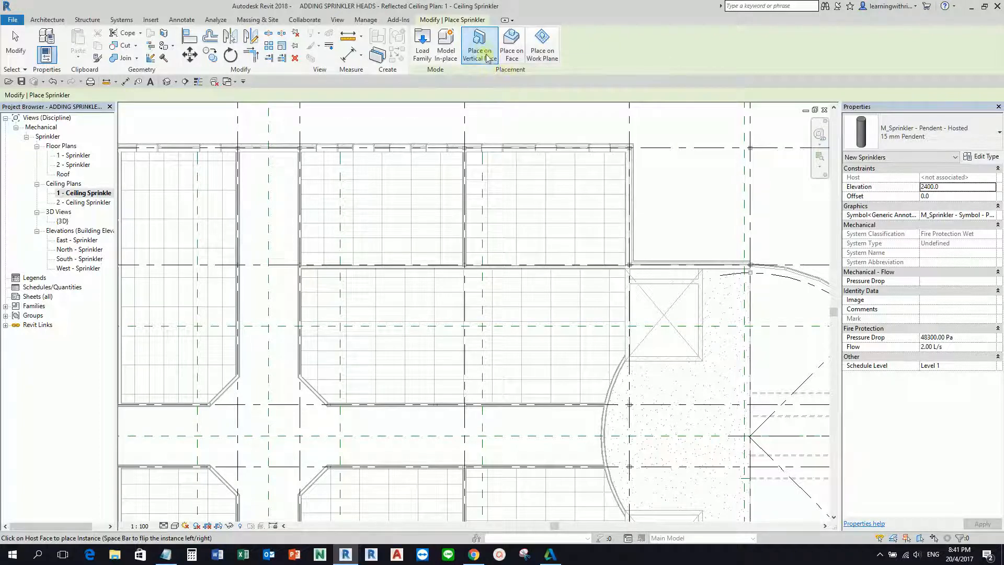
{"action": "mouse_move", "coordinate": [478, 45]}
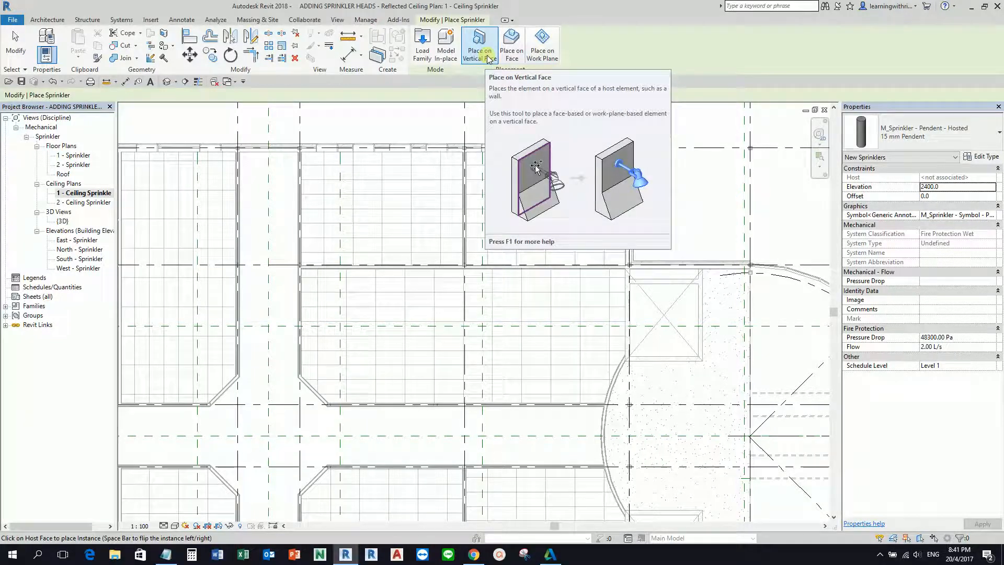
{"action": "mouse_move", "coordinate": [485, 70]}
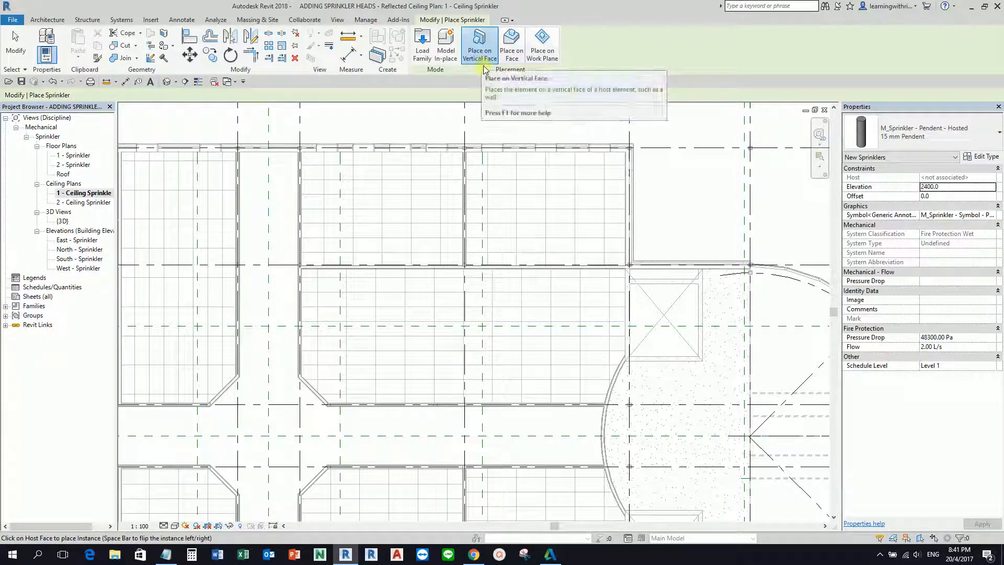
{"action": "mouse_move", "coordinate": [511, 45]}
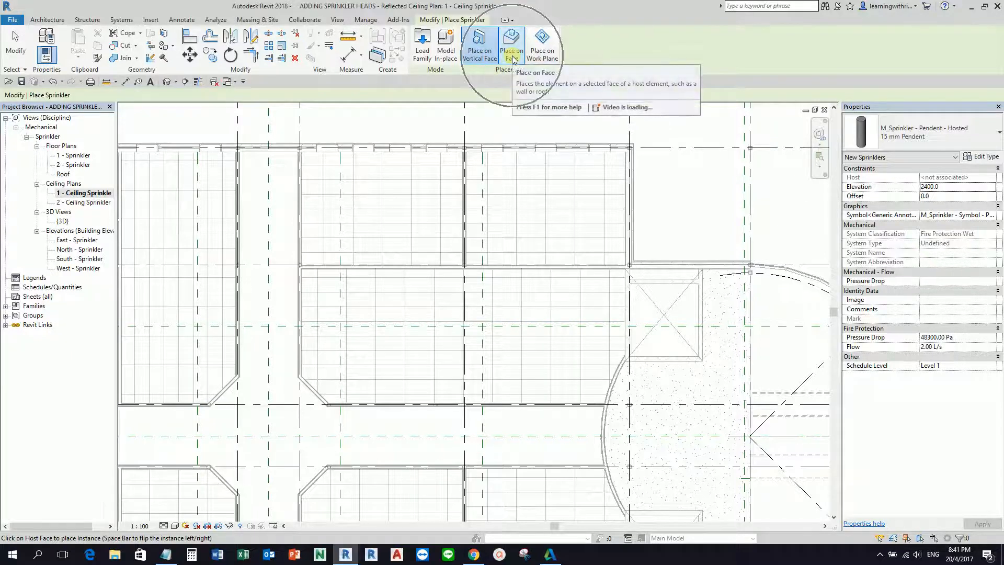
{"action": "left_click", "coordinate": [479, 45]}
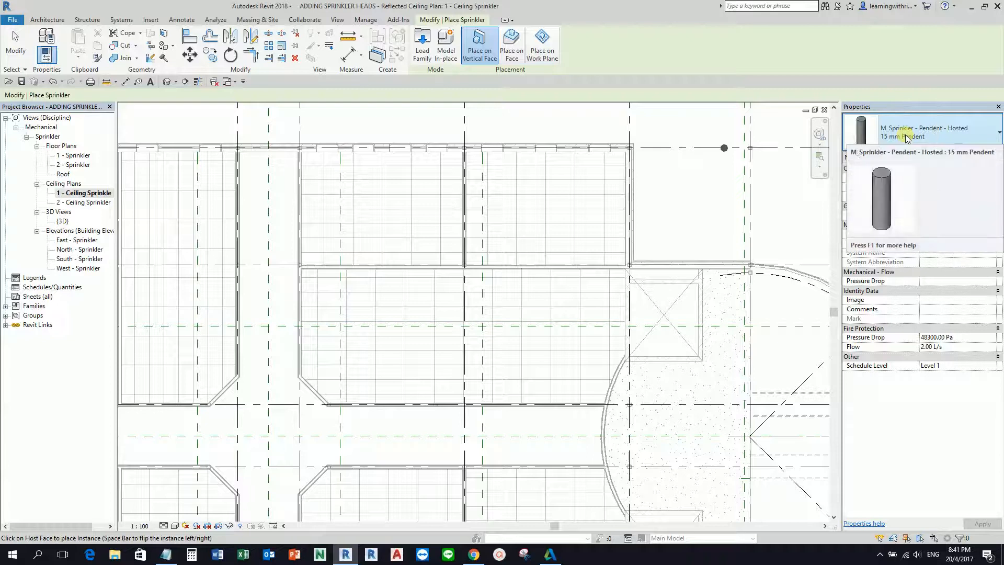
Place a 15 mm pendent sprinkler on the ceiling face near the top-left corner
{"action": "left_click", "coordinate": [511, 43]}
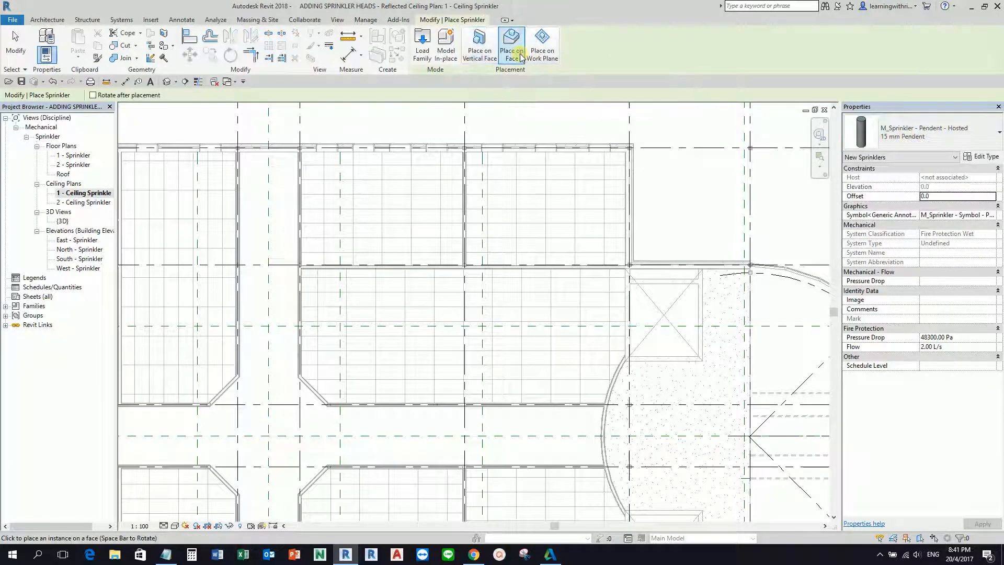
{"action": "mouse_move", "coordinate": [380, 208]}
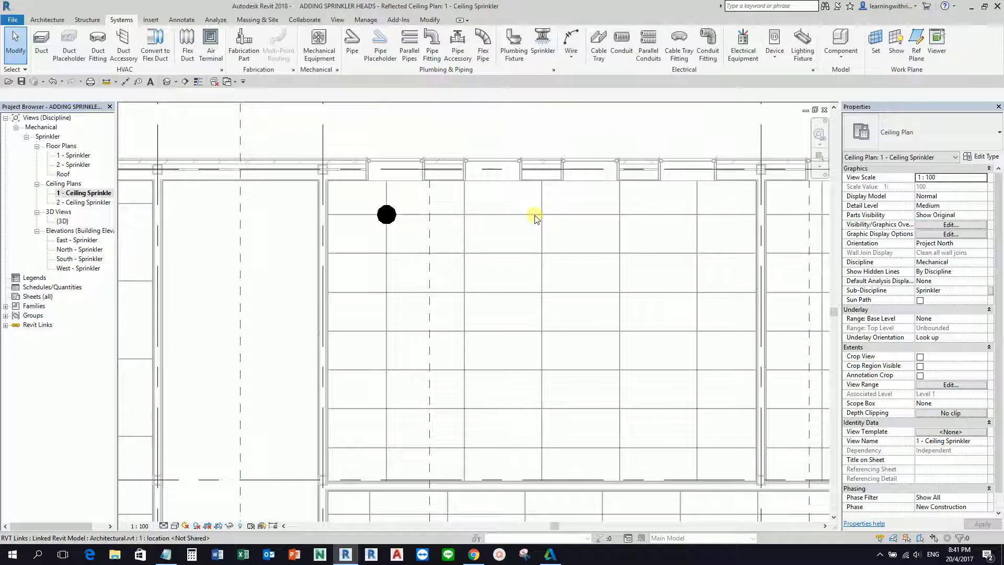
{"action": "mouse_move", "coordinate": [480, 254]}
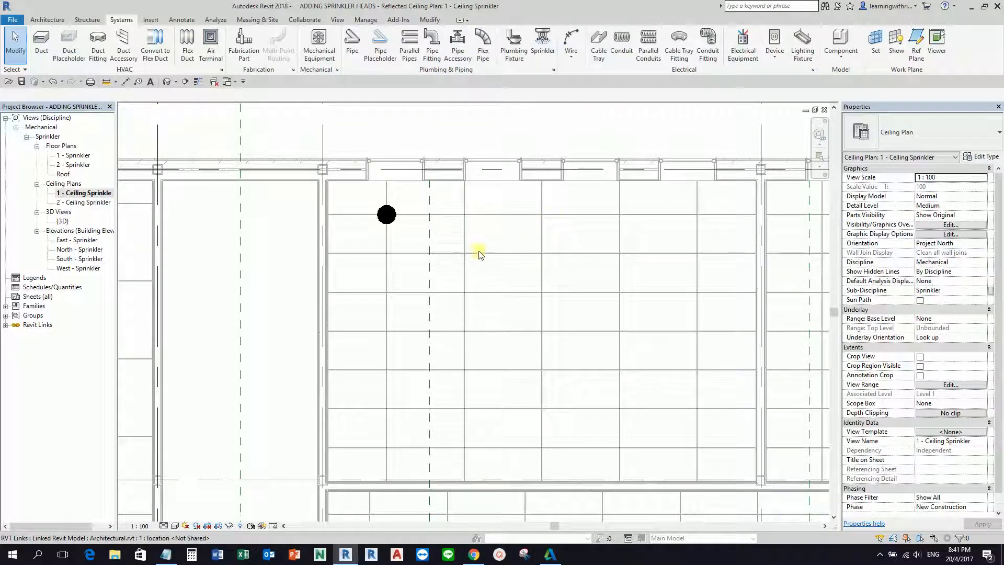
{"action": "mouse_move", "coordinate": [518, 220]}
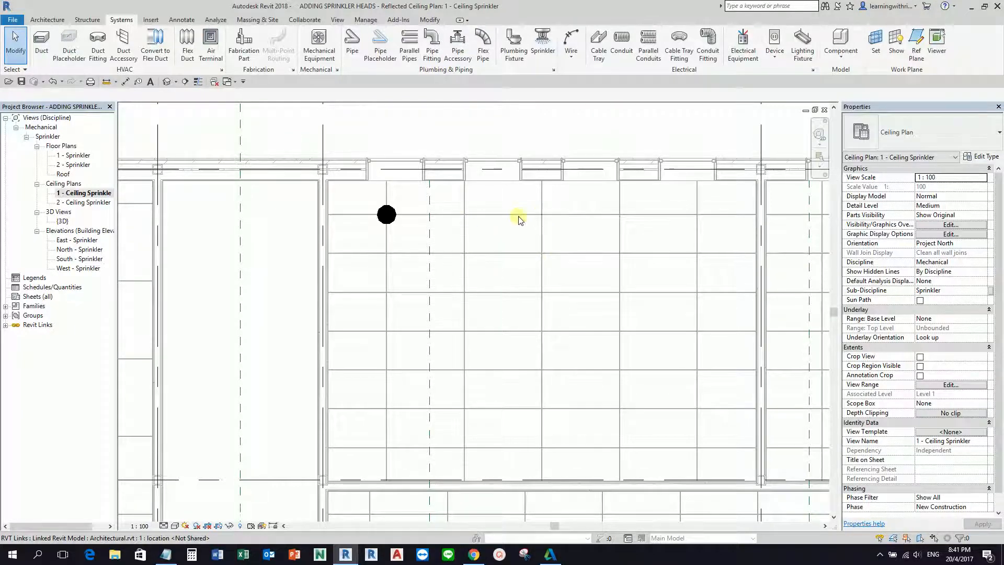
{"action": "mouse_move", "coordinate": [471, 259]}
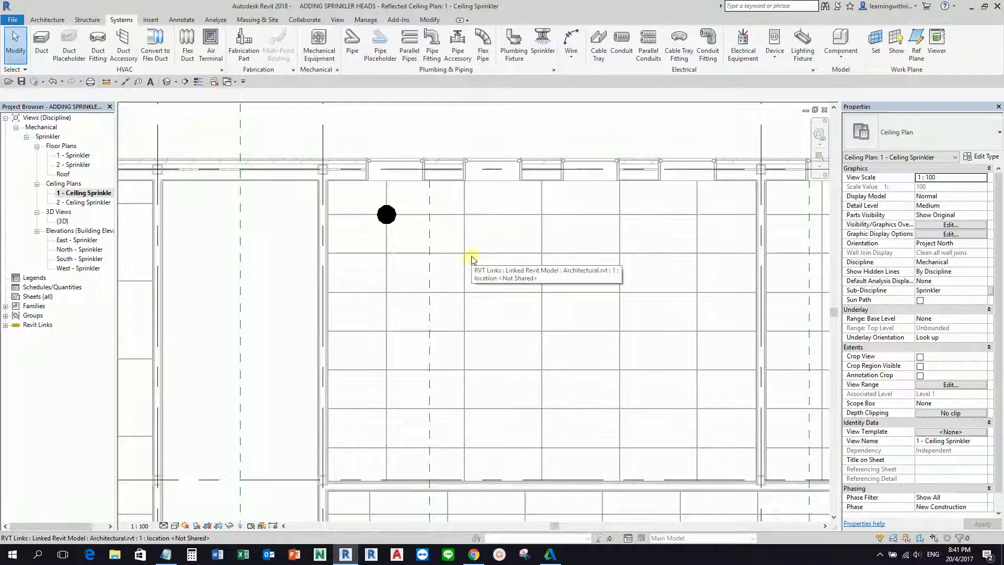
{"action": "left_click", "coordinate": [386, 215]}
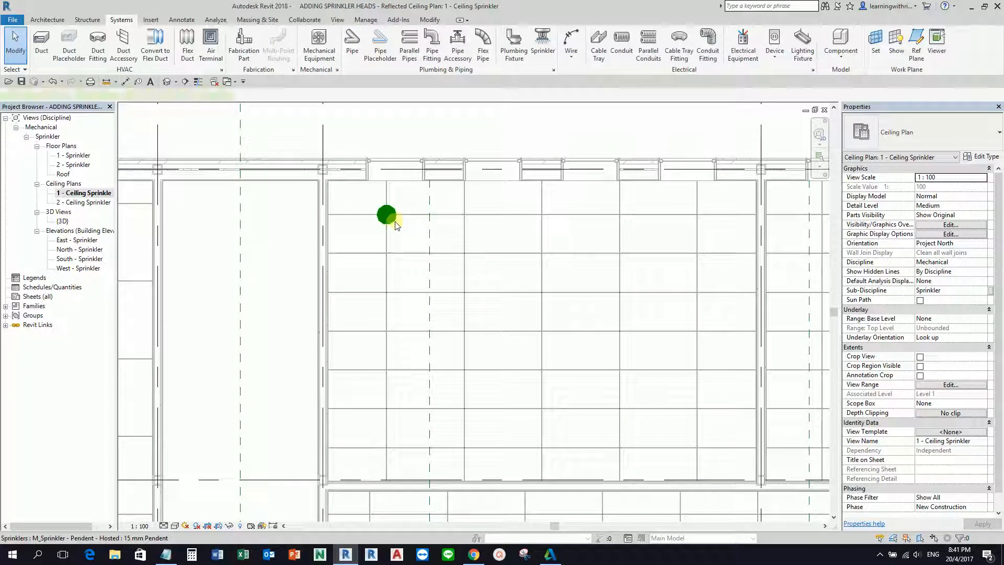
Select the sprinkler and start a constrained move toward the dashed grid line
{"action": "left_click", "coordinate": [386, 215]}
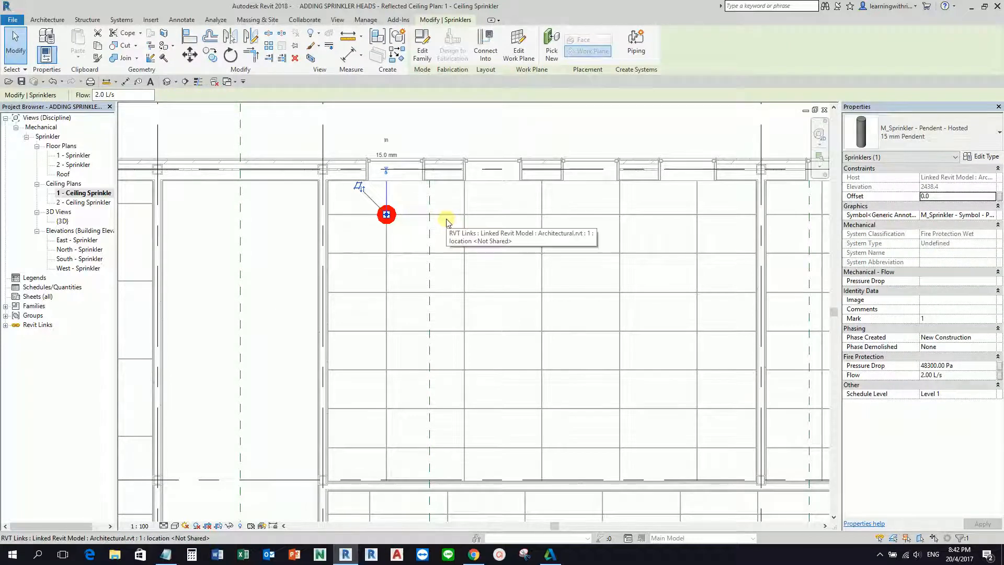
{"action": "left_click", "coordinate": [386, 213]}
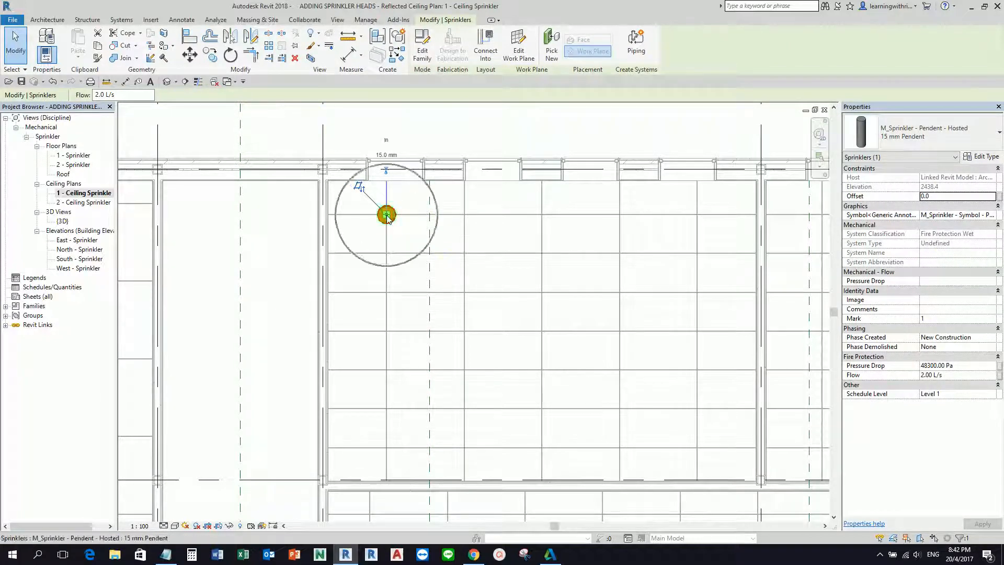
{"action": "mouse_move", "coordinate": [190, 54]}
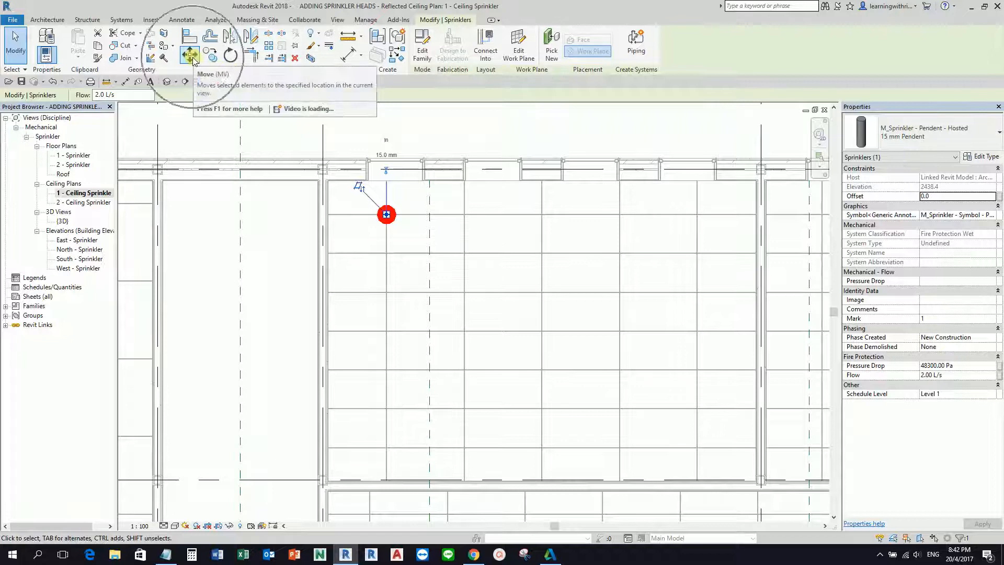
{"action": "left_click", "coordinate": [190, 55]}
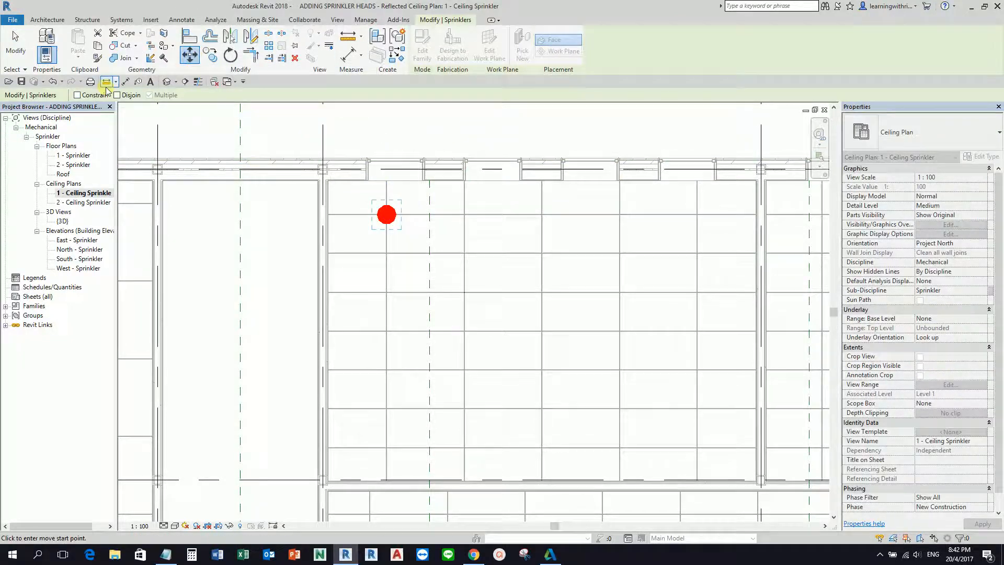
{"action": "left_click", "coordinate": [77, 95]}
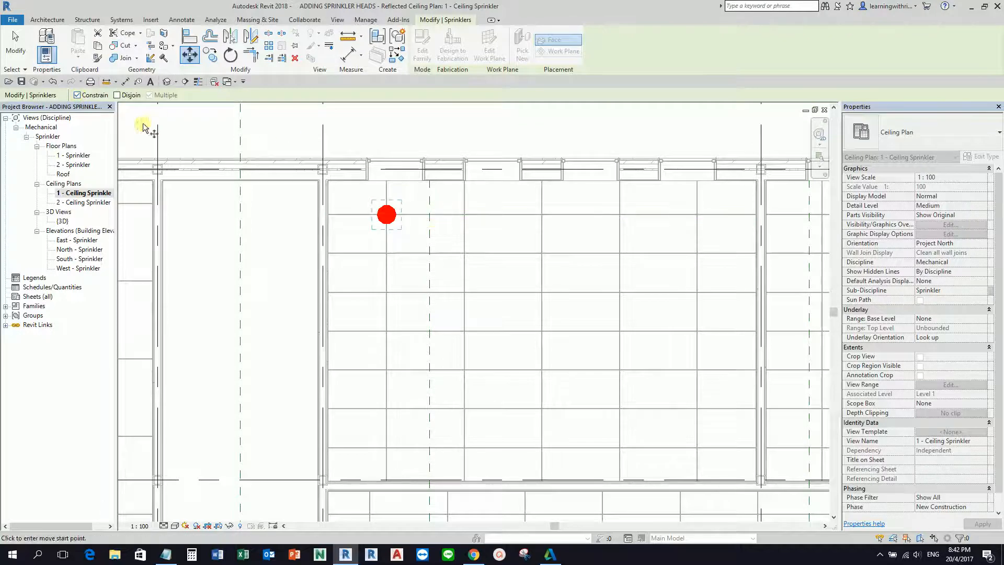
{"action": "mouse_move", "coordinate": [387, 260]}
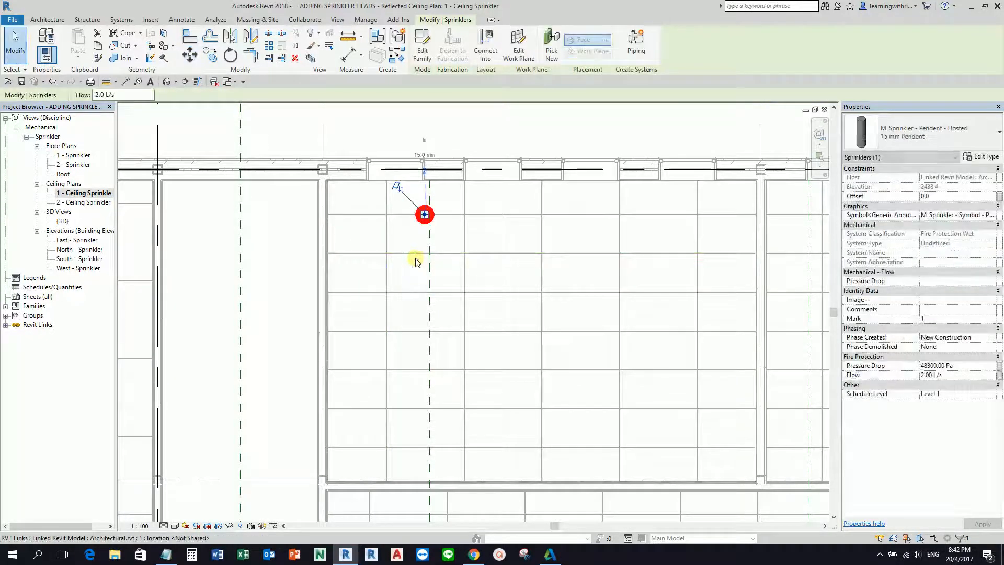
{"action": "mouse_move", "coordinate": [425, 214]}
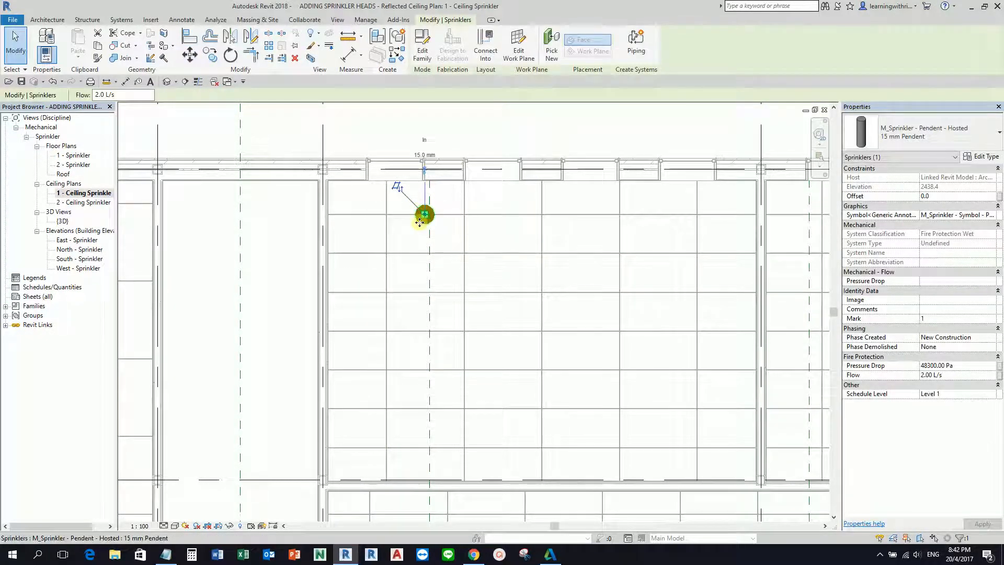
{"action": "mouse_move", "coordinate": [189, 57]}
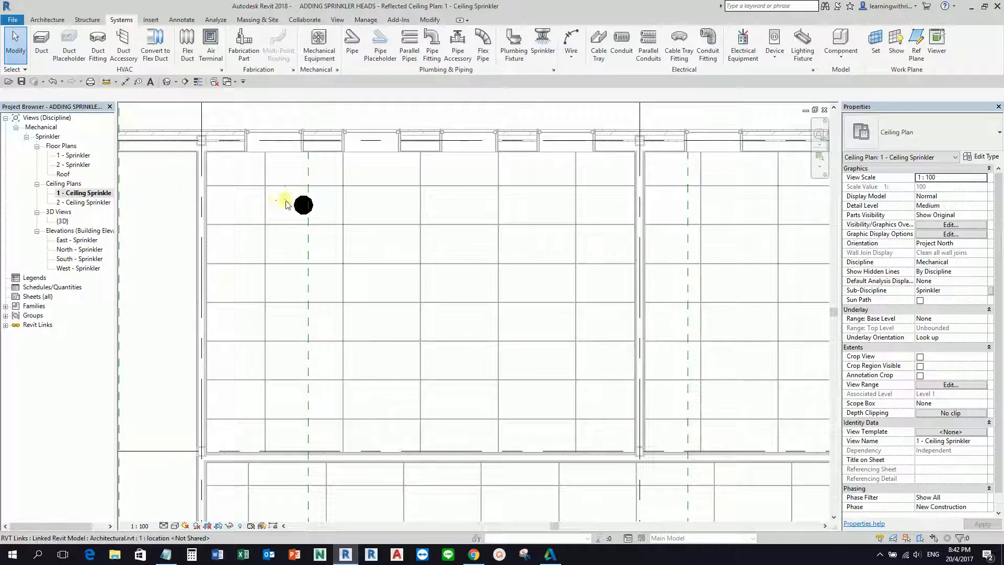
{"action": "mouse_move", "coordinate": [320, 229]}
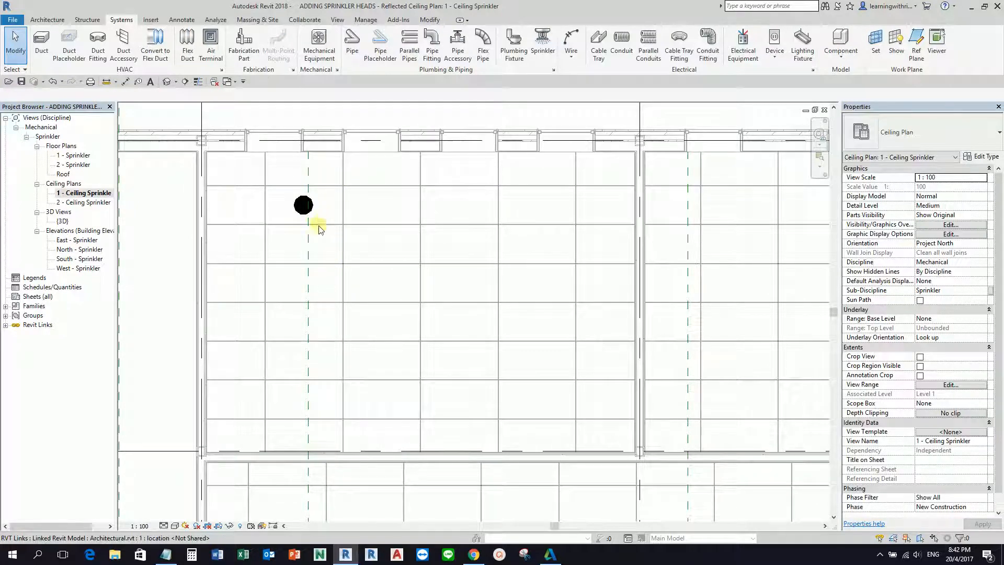
Copy the sprinkler head 5800 mm horizontally, then select the sprinklers
{"action": "left_click", "coordinate": [303, 205]}
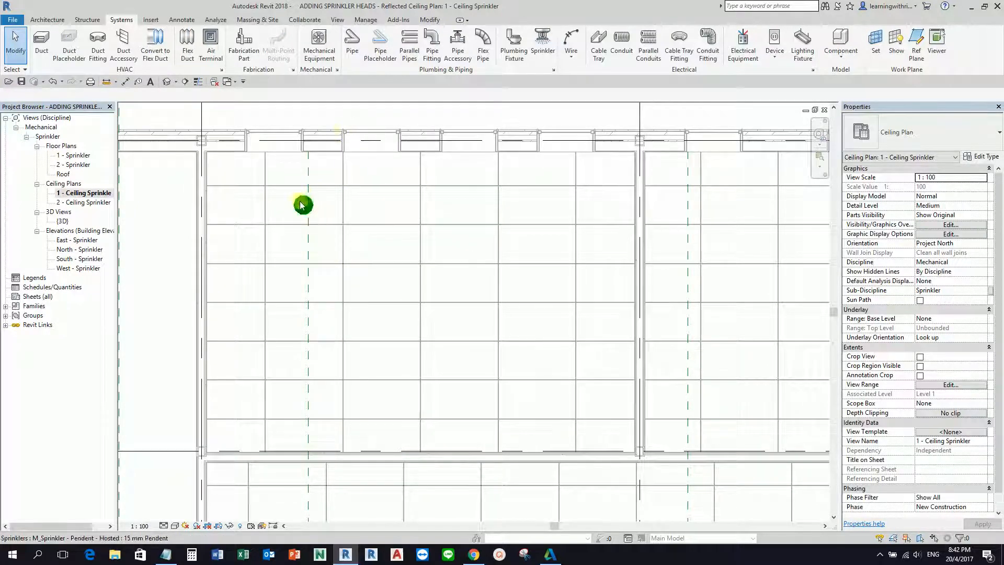
{"action": "left_click", "coordinate": [303, 205]}
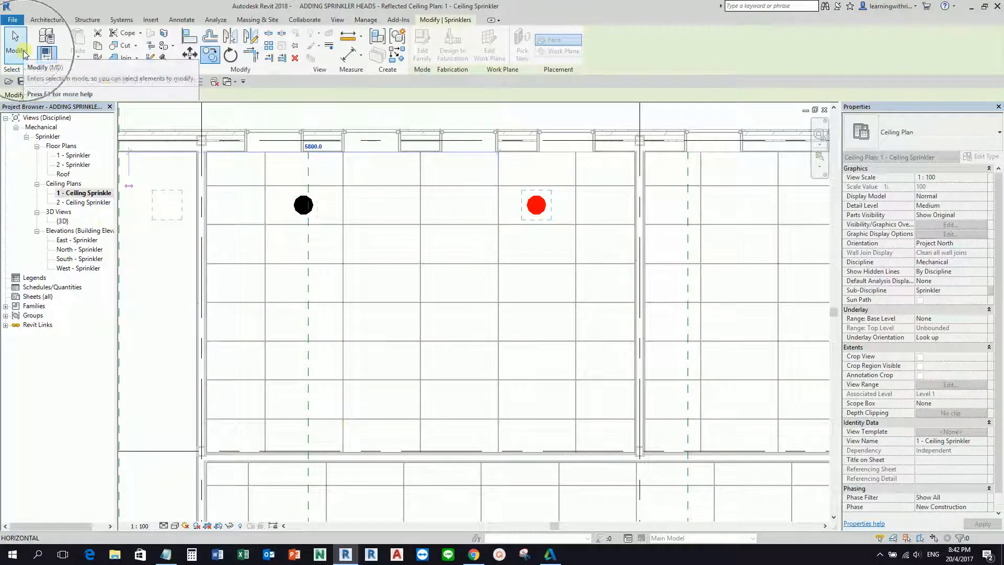
{"action": "left_click", "coordinate": [486, 400]}
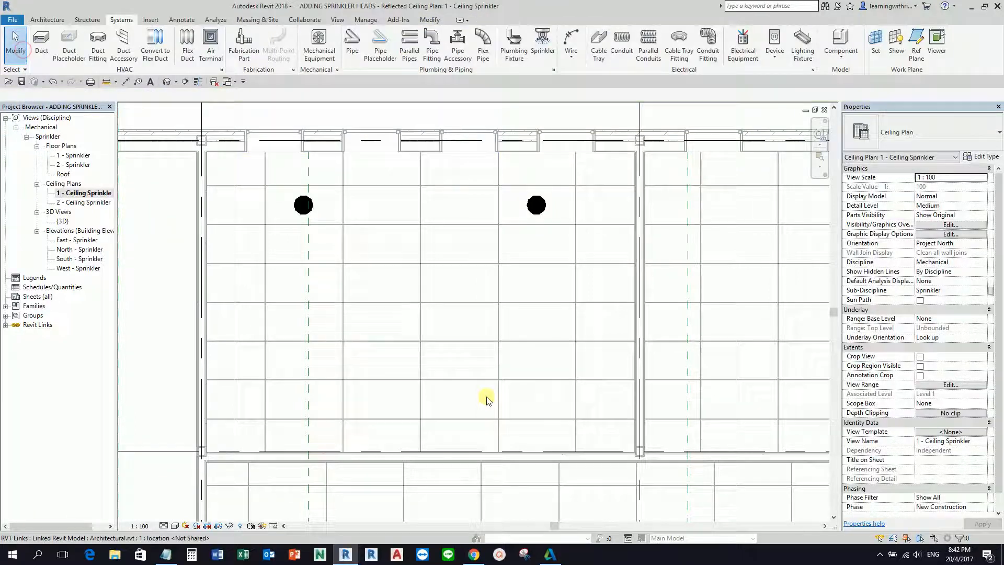
{"action": "left_click", "coordinate": [303, 205]}
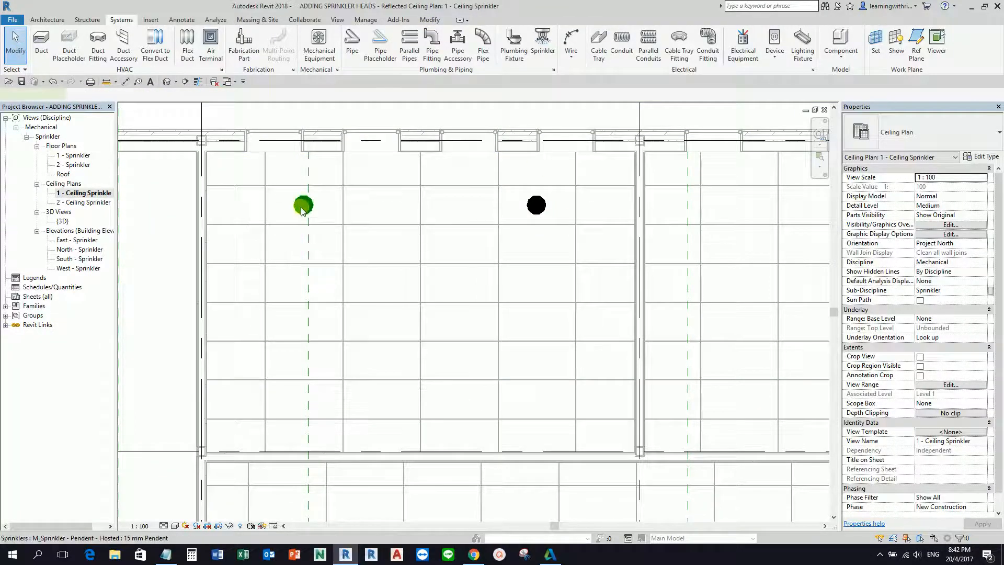
{"action": "left_click", "coordinate": [303, 205]}
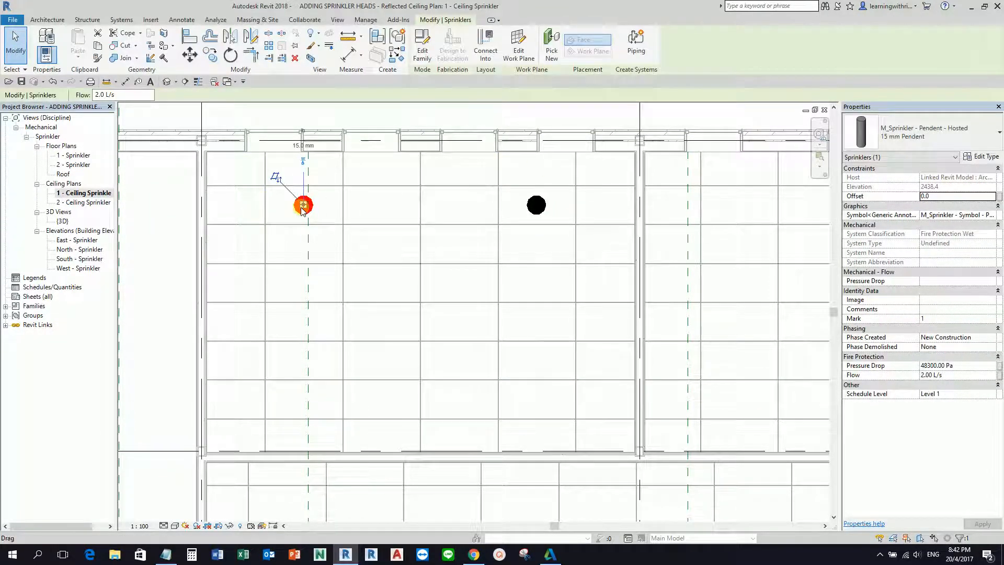
{"action": "mouse_move", "coordinate": [537, 205]}
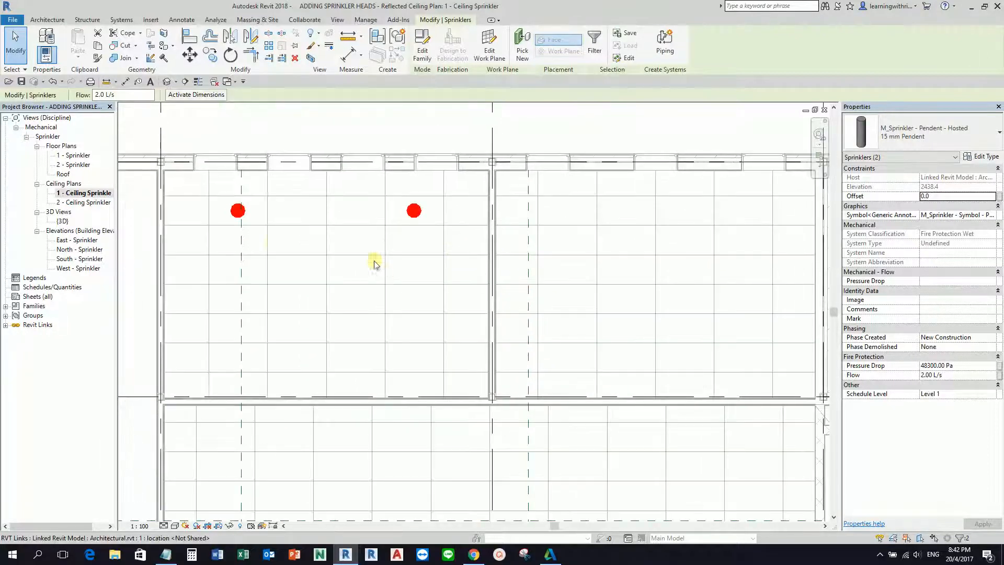
{"action": "left_click", "coordinate": [210, 55]}
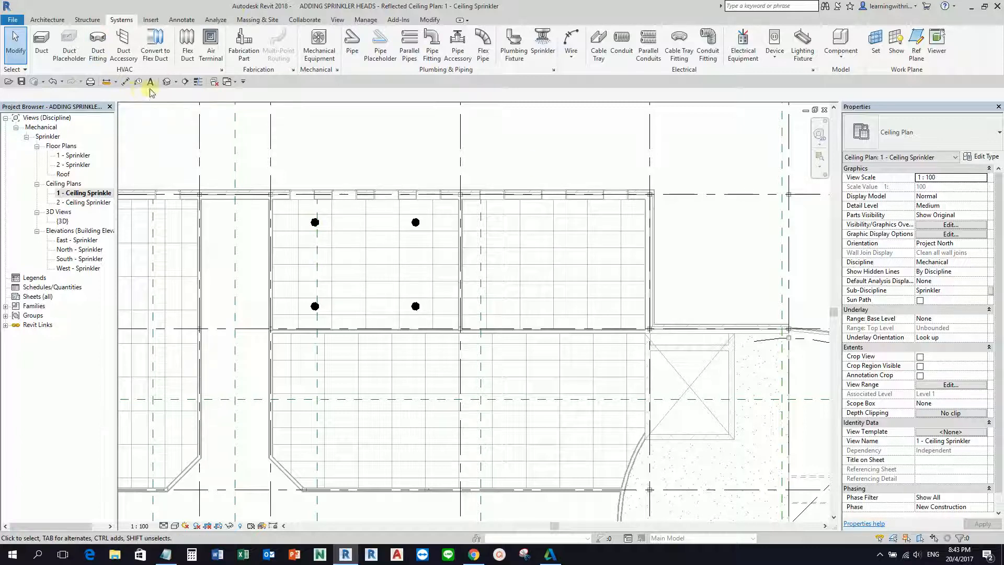
Copy the four sprinklers into neighbouring bays to form a 4×4 grid
{"action": "left_click", "coordinate": [315, 222]}
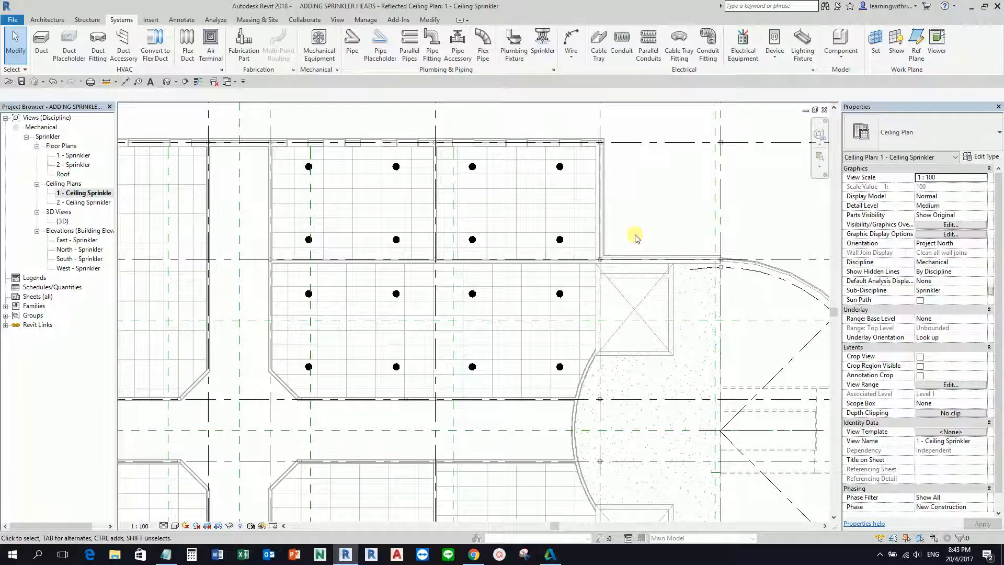
{"action": "mouse_move", "coordinate": [279, 200]}
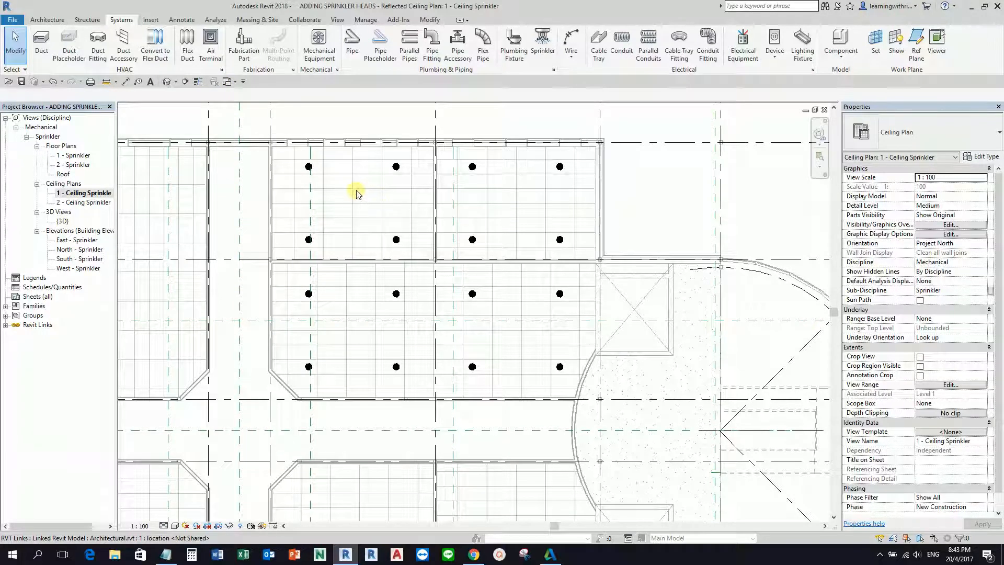
{"action": "mouse_move", "coordinate": [357, 195]}
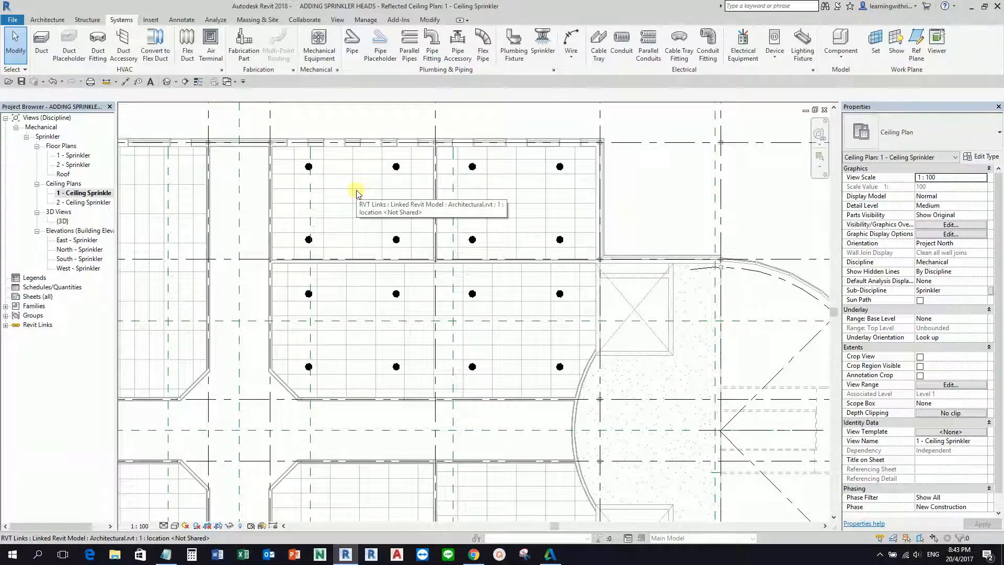
{"action": "mouse_move", "coordinate": [237, 140]}
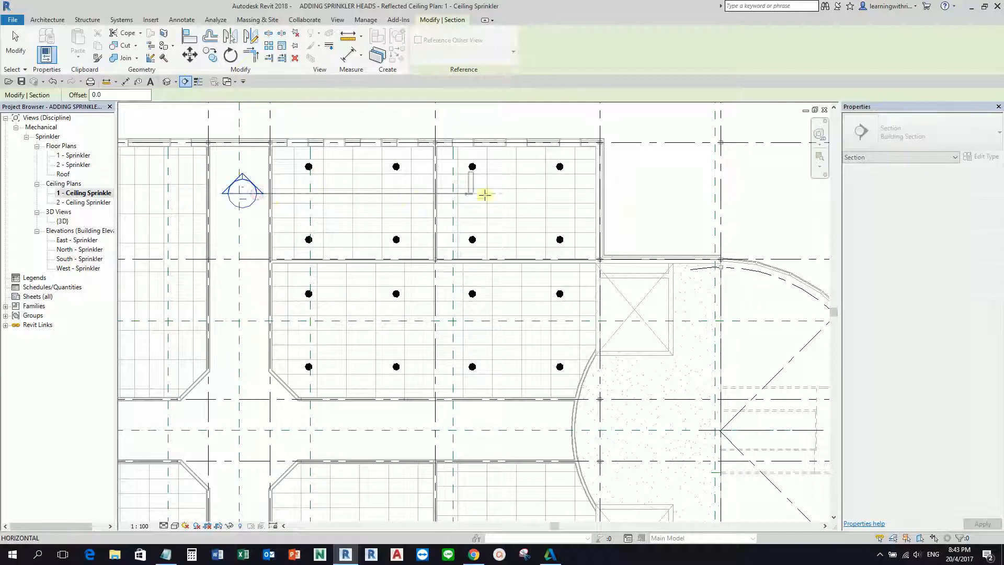
Draw a section line across the top sprinkler row and open the section view
{"action": "left_click", "coordinate": [472, 192]}
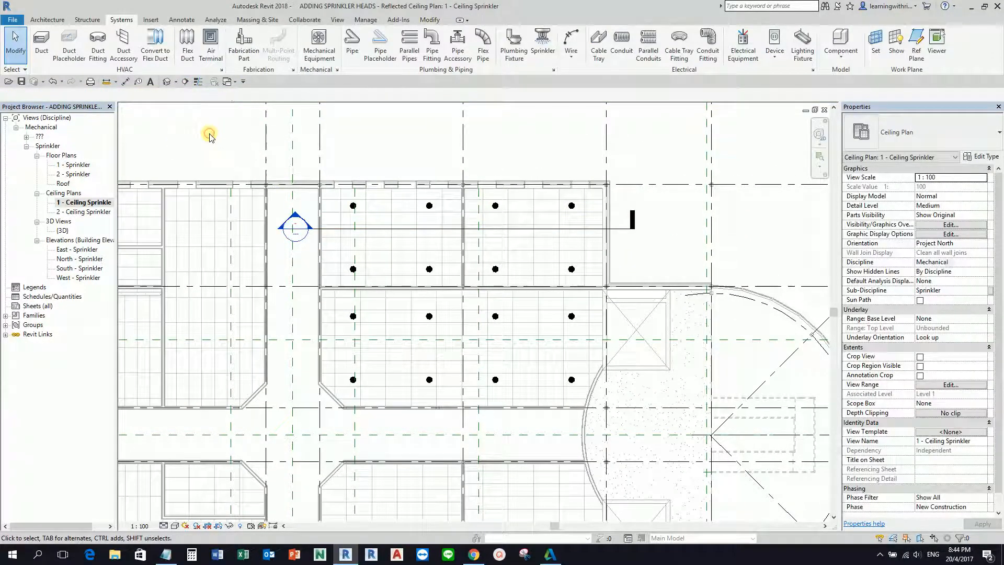
{"action": "mouse_move", "coordinate": [296, 214]}
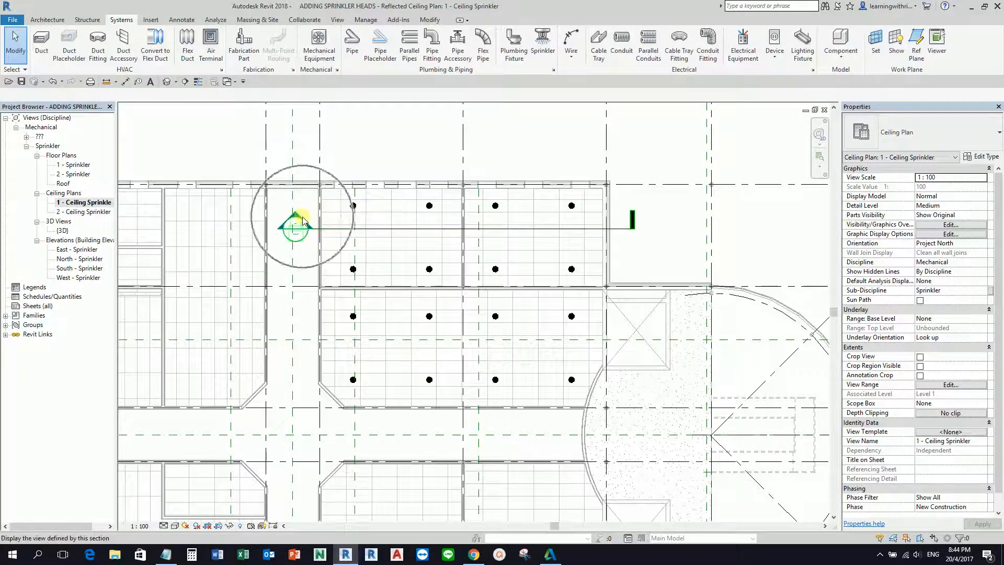
{"action": "double_click", "coordinate": [302, 231]}
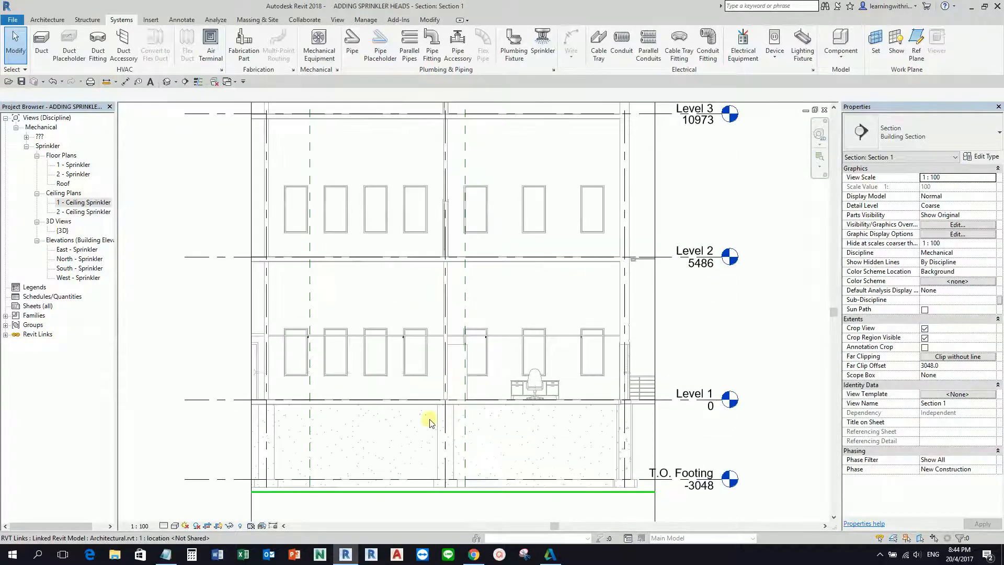
{"action": "scroll", "scroll_direction": "up", "scroll_amount": 3}
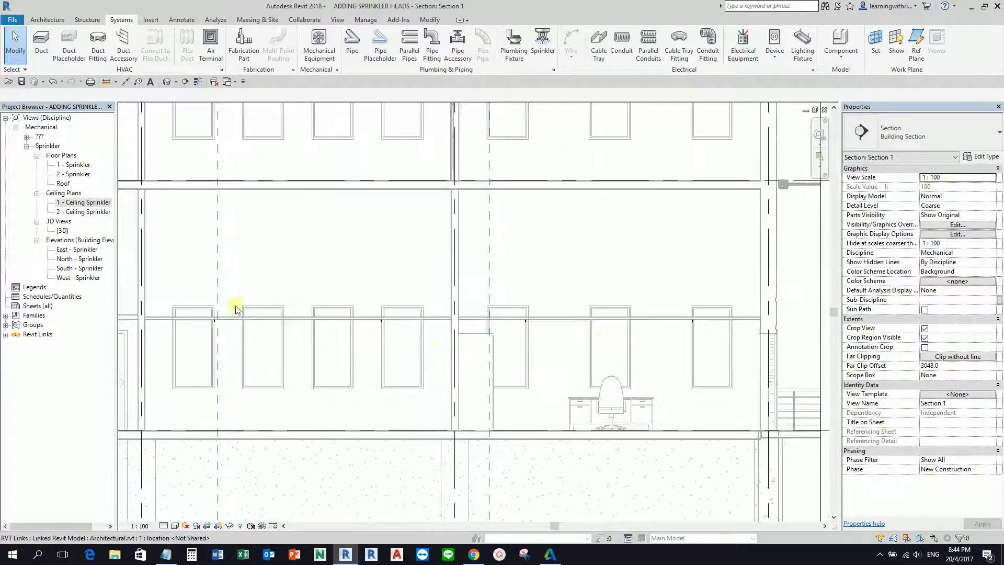
{"action": "left_click", "coordinate": [83, 203]}
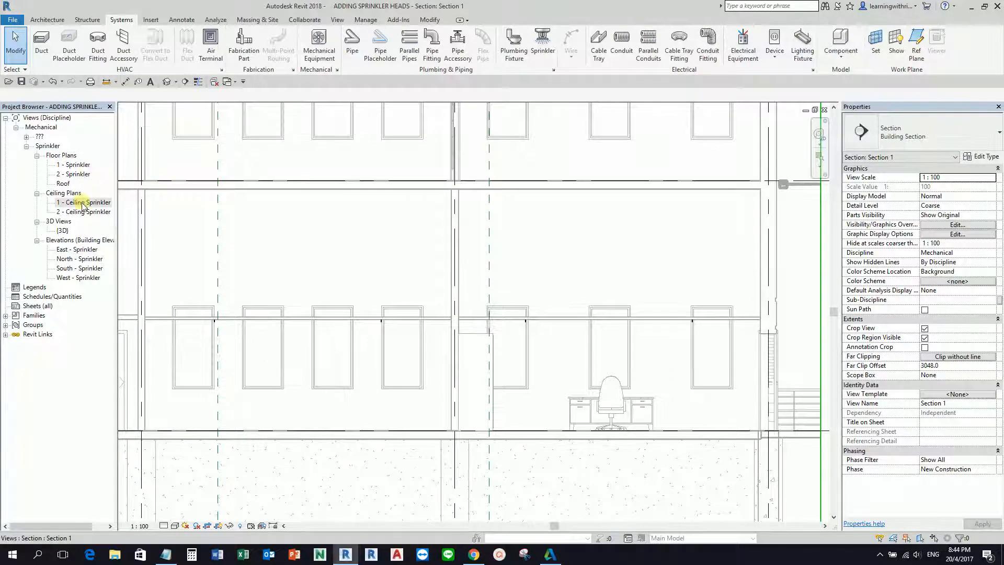
Reopen the 1 - Ceiling Sprinkler plan to select the sixteen sprinklers
{"action": "double_click", "coordinate": [83, 202]}
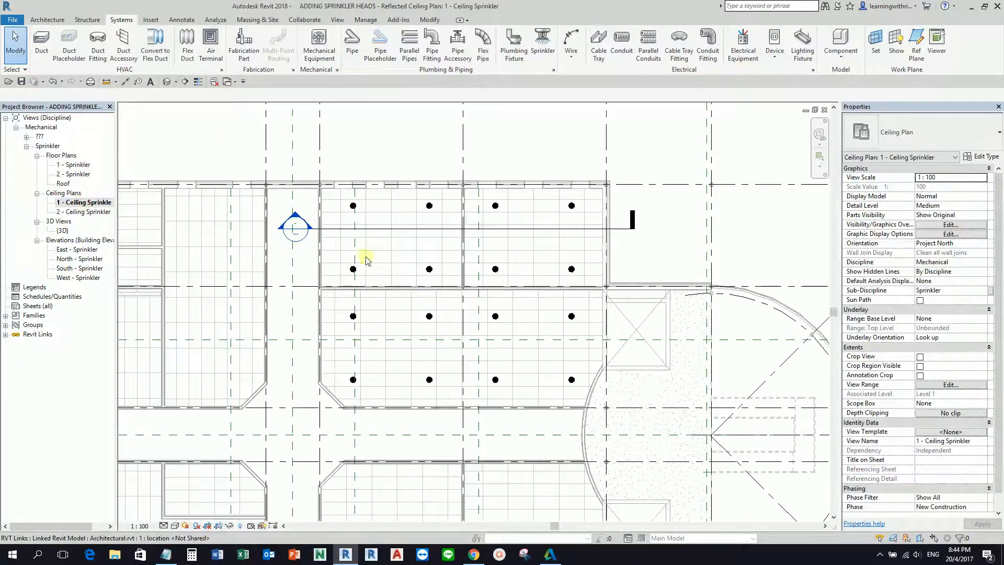
{"action": "mouse_move", "coordinate": [341, 187]}
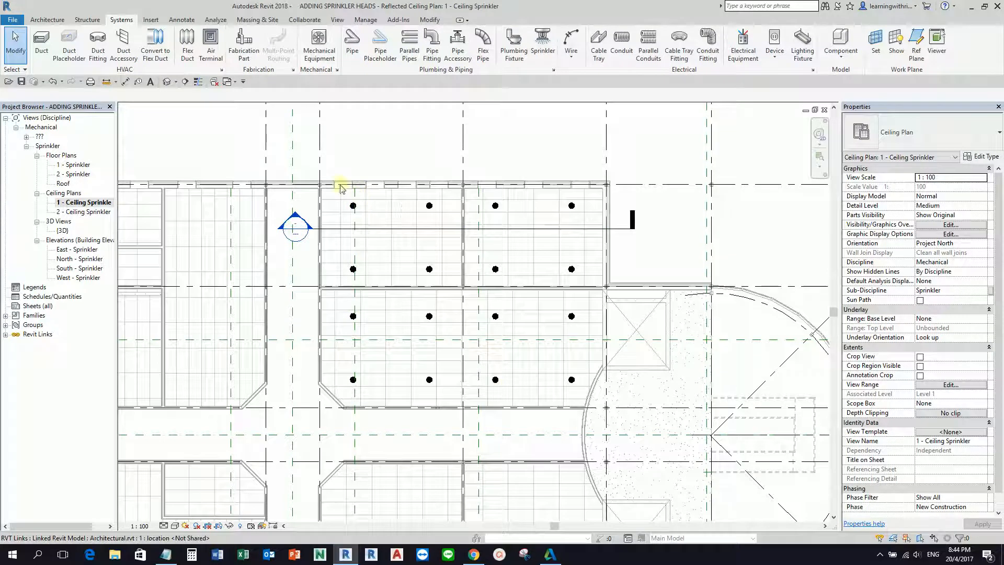
{"action": "mouse_move", "coordinate": [571, 380]}
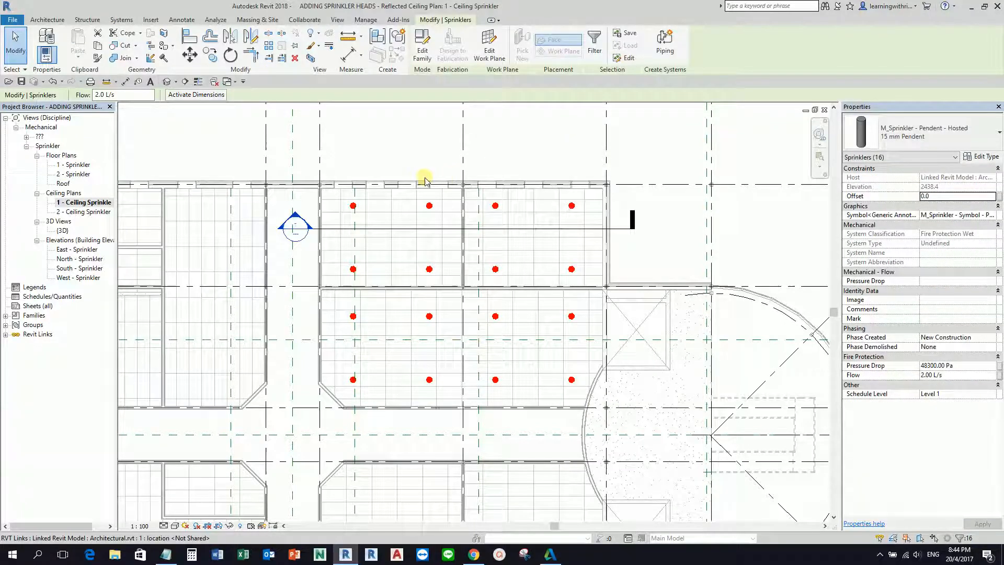
{"action": "mouse_move", "coordinate": [311, 59]}
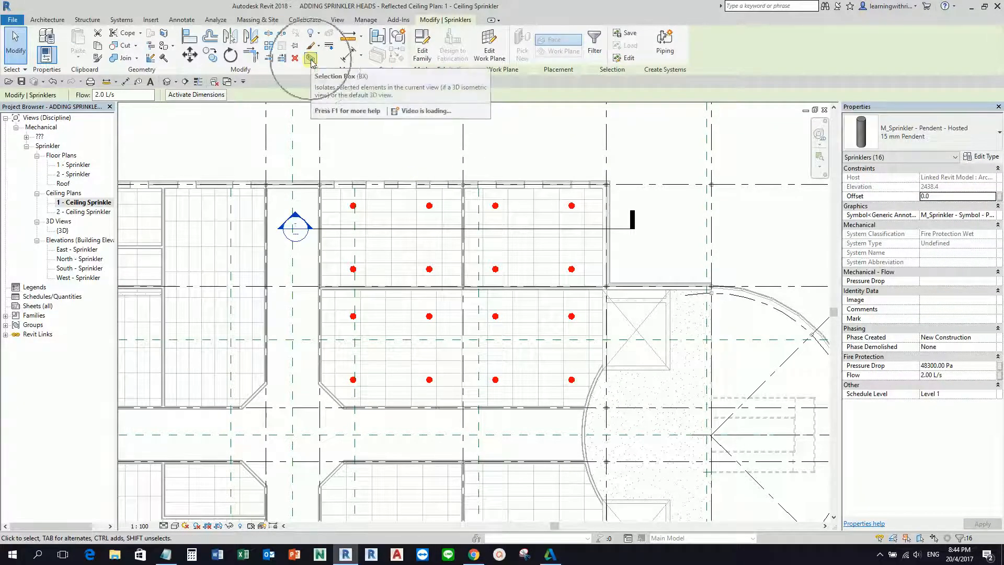
{"action": "mouse_move", "coordinate": [311, 60]}
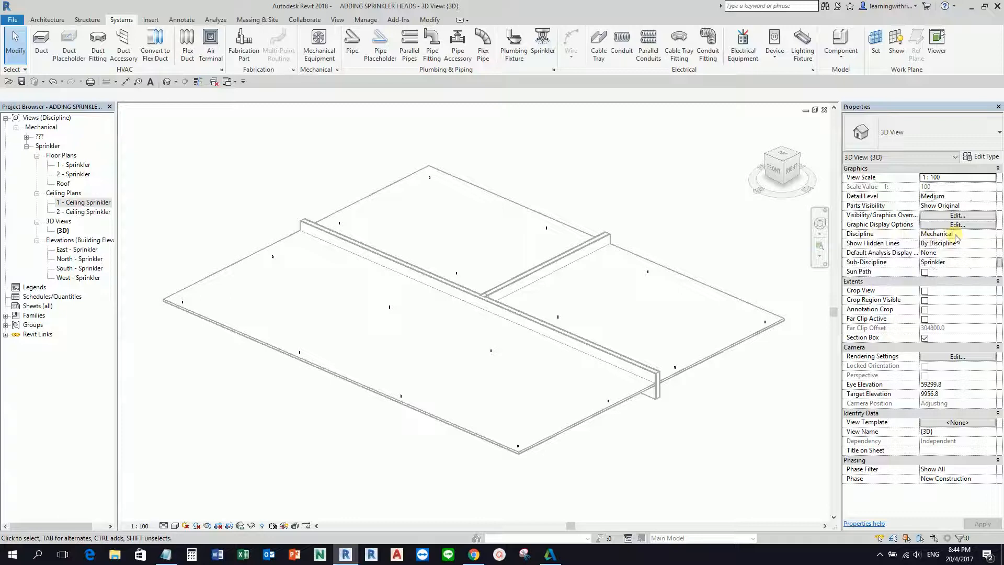
Set the isolated 3D view's Discipline to Coordination in Properties
{"action": "left_click", "coordinate": [993, 233]}
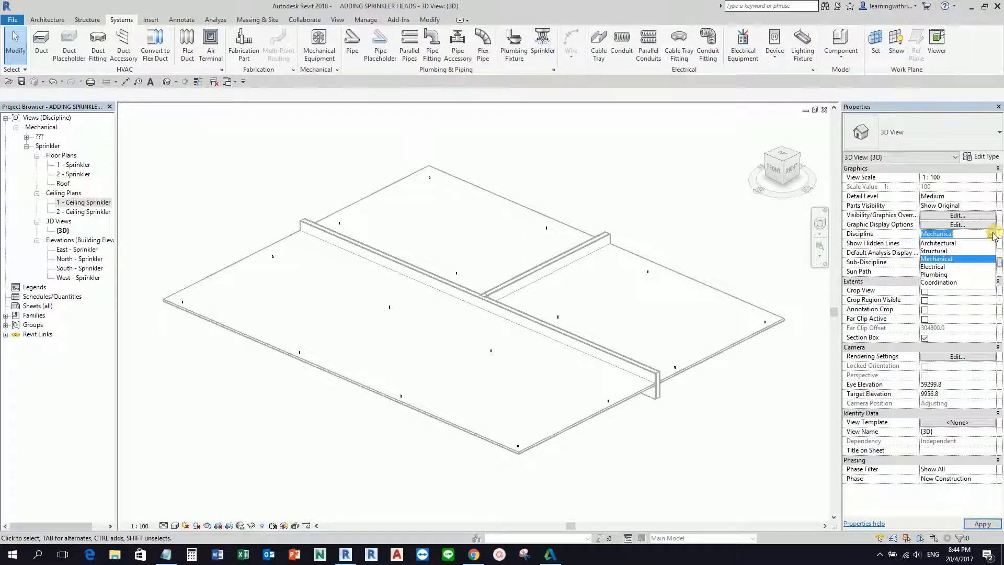
{"action": "left_click", "coordinate": [939, 283]}
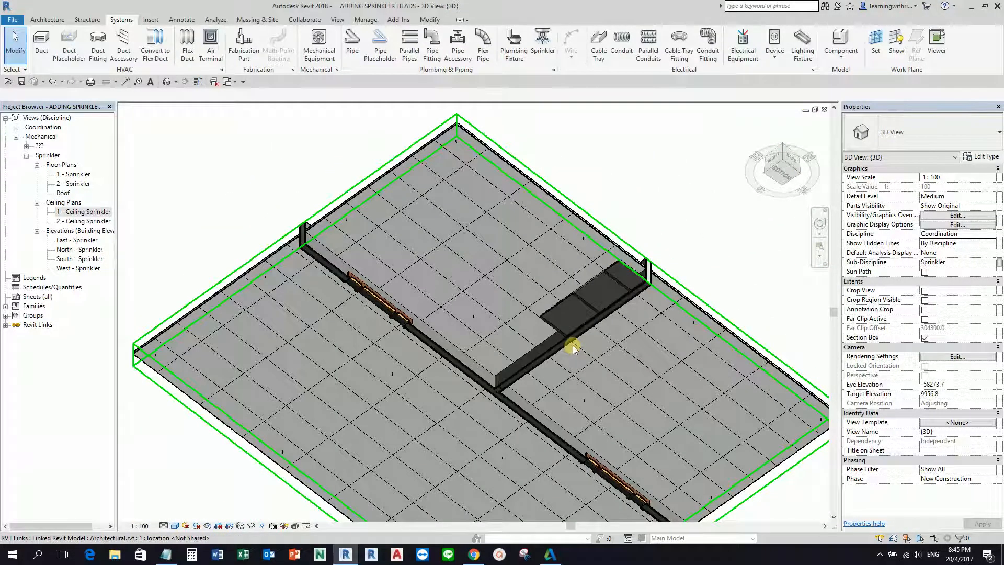
{"action": "mouse_move", "coordinate": [573, 349]}
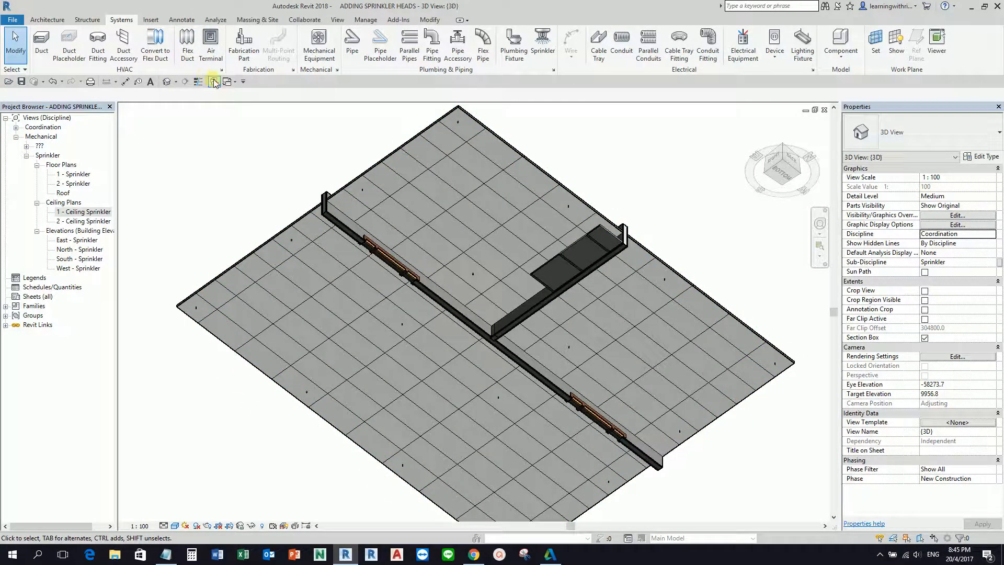
Tile the ceiling plan and 3D view side by side, then select a sprinkler head in the plan
{"action": "double_click", "coordinate": [84, 212]}
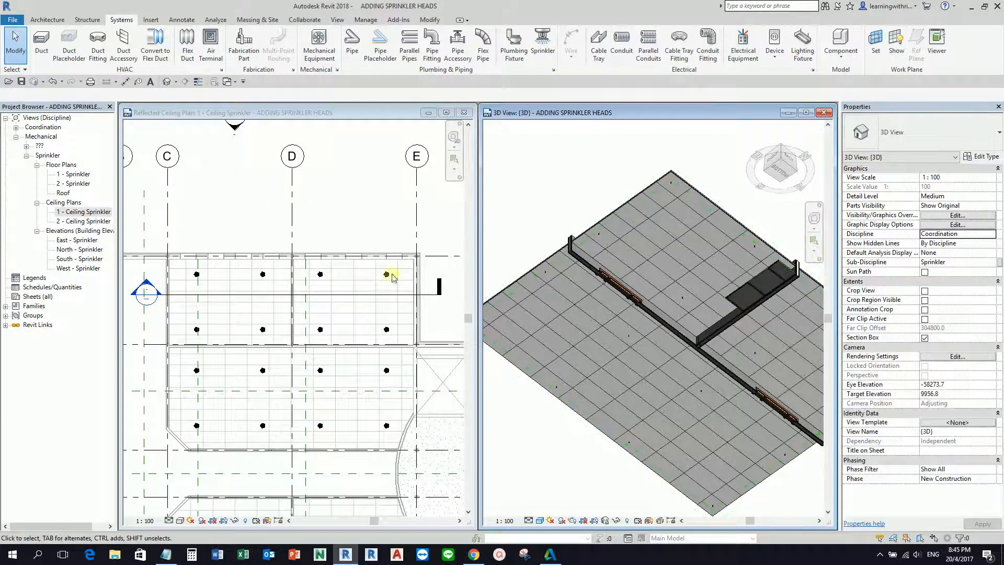
{"action": "left_click", "coordinate": [647, 250]}
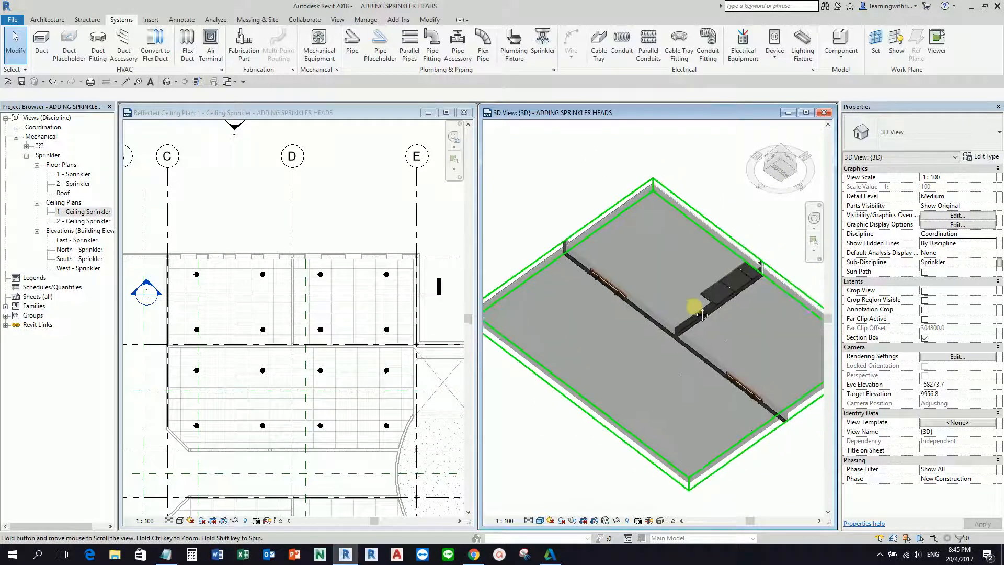
{"action": "mouse_move", "coordinate": [708, 273]}
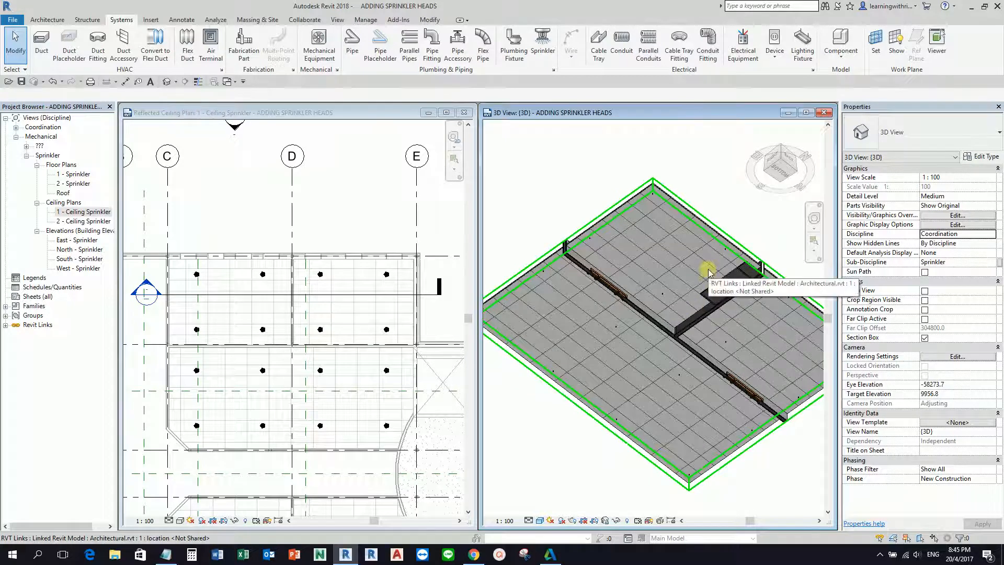